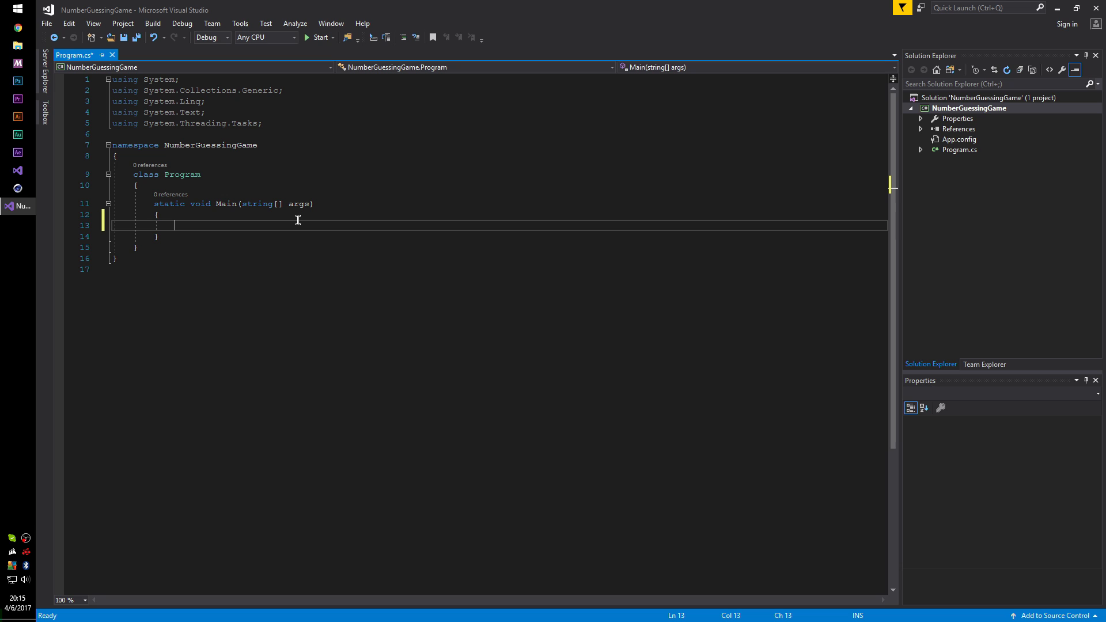
- Declare Random r = new Random(); and int winNum = r.Next(0, 100); in Main
text(Random r = new Random();)
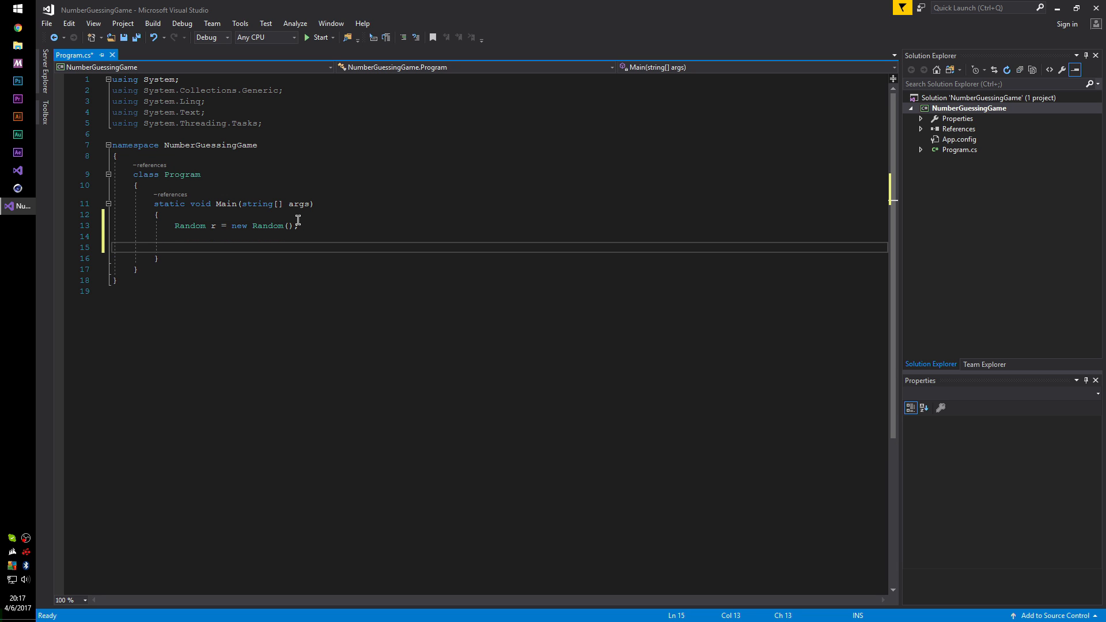
text(int win)
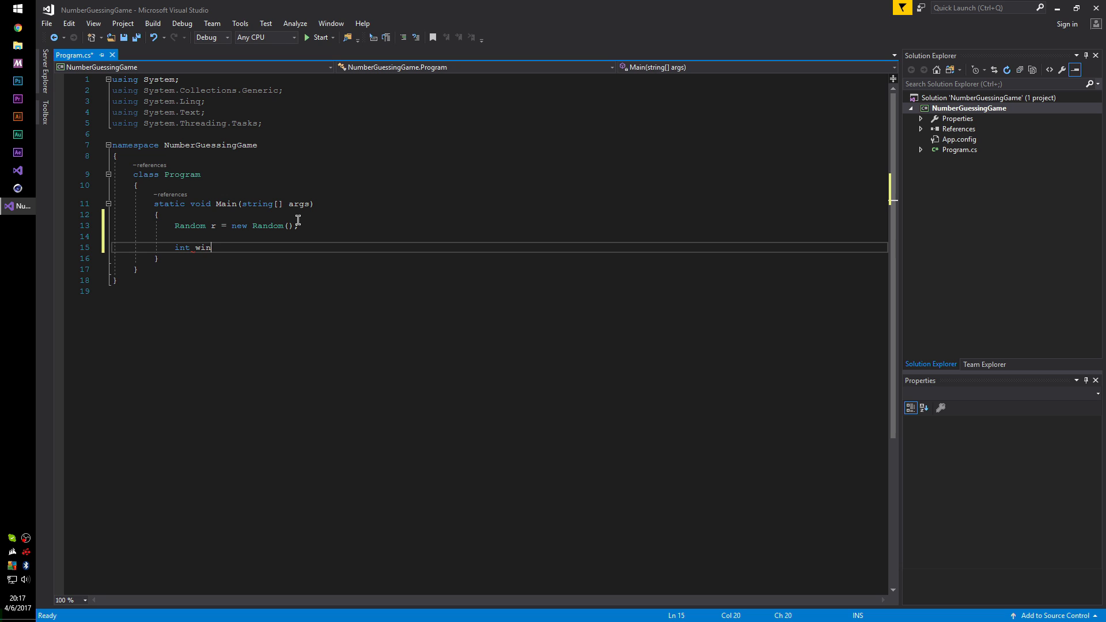
text(Num =)
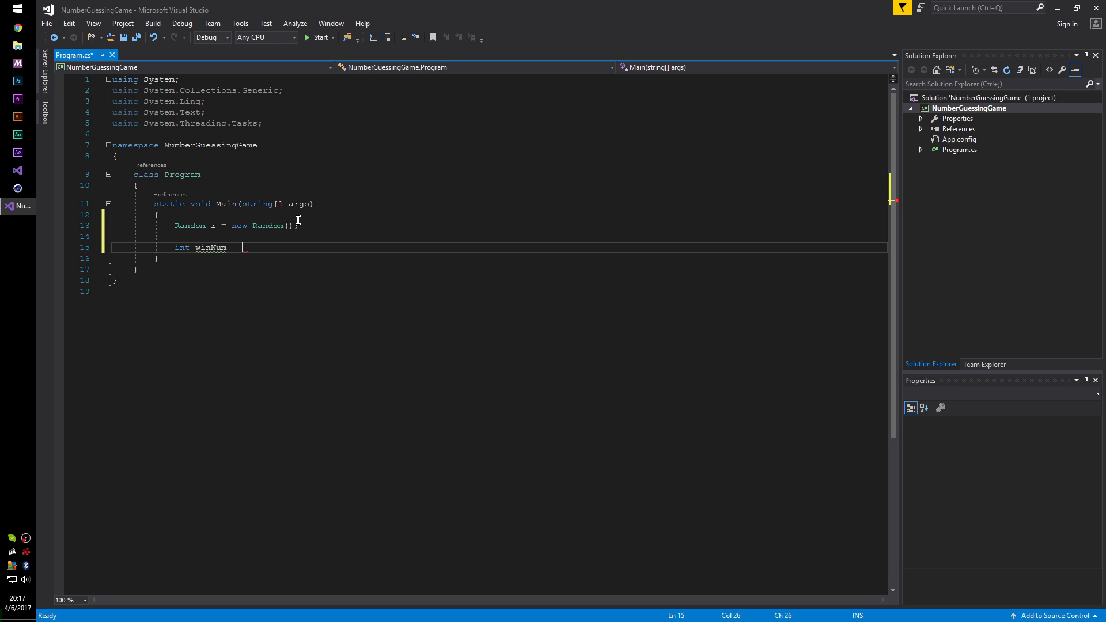
text(r.Next(0)
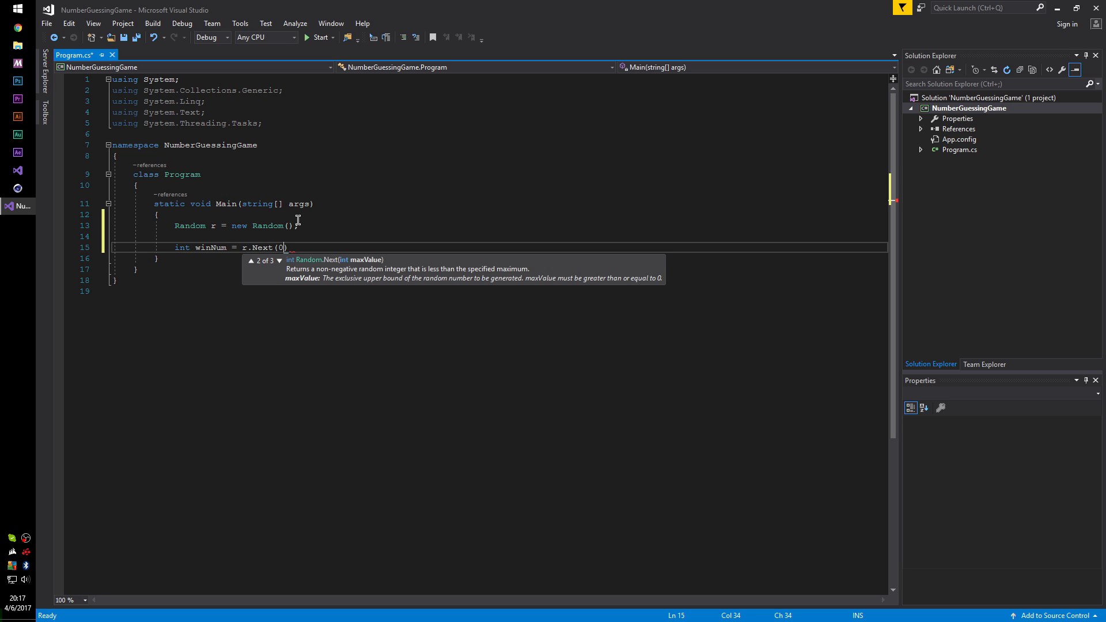
text(, 100);)
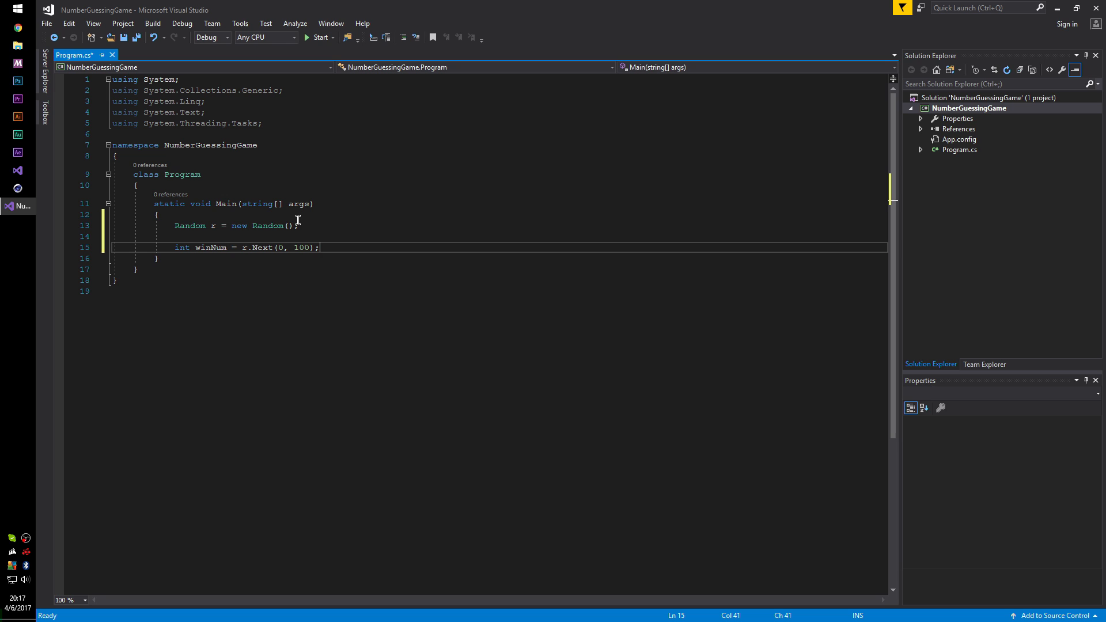
mouse_move(272, 246)
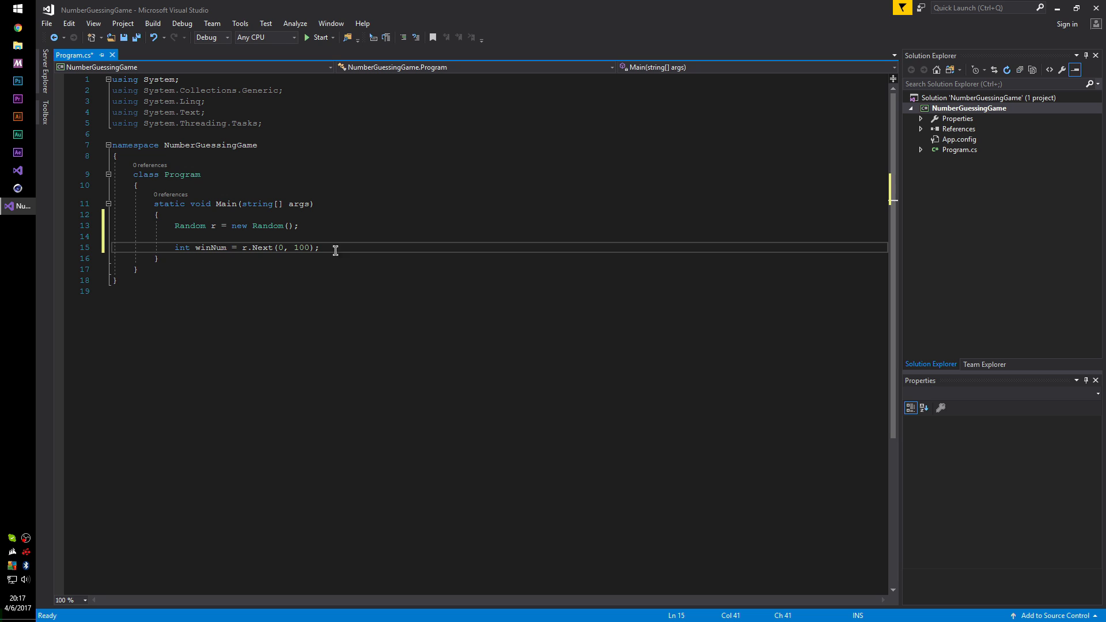
- Declare bool win = false; and an empty do { } while (win == false); loop
key(enter)
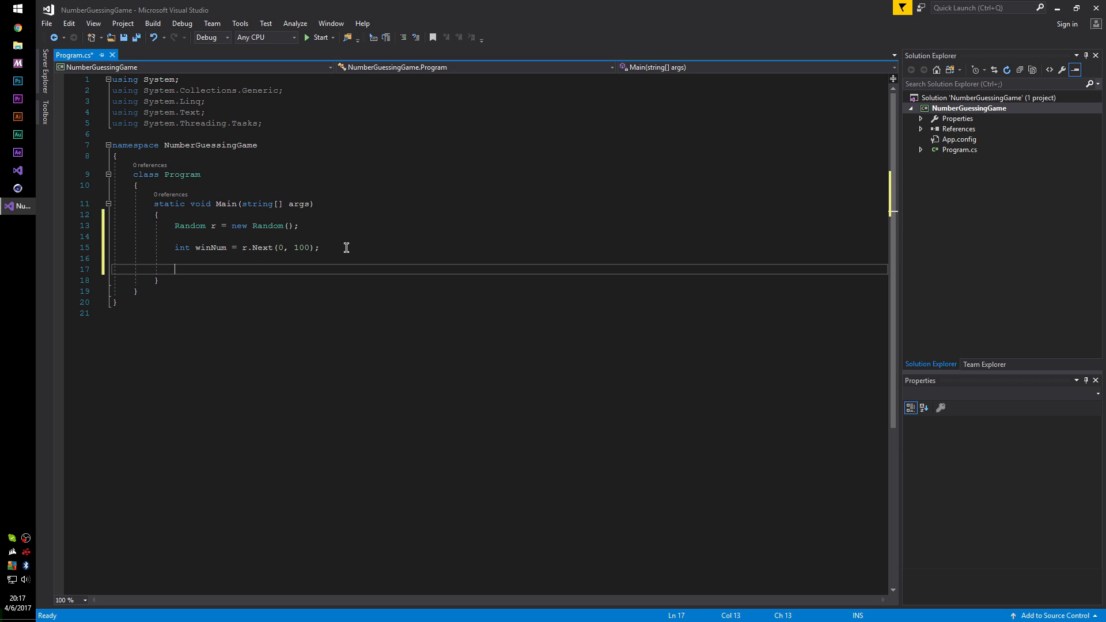
text(bool win = false;)
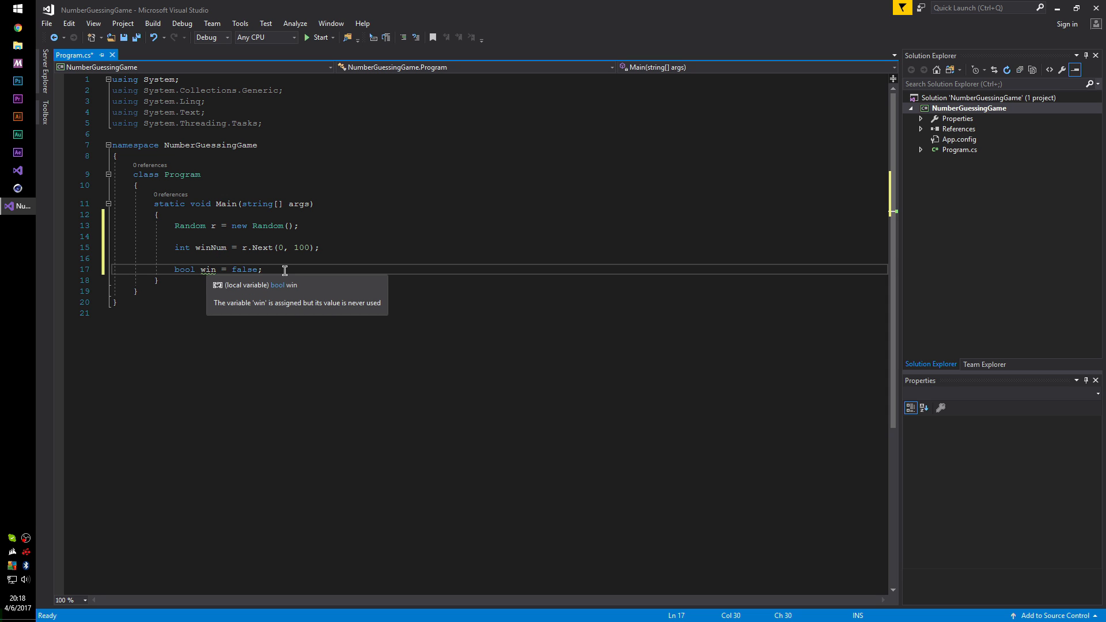
mouse_move(285, 269)
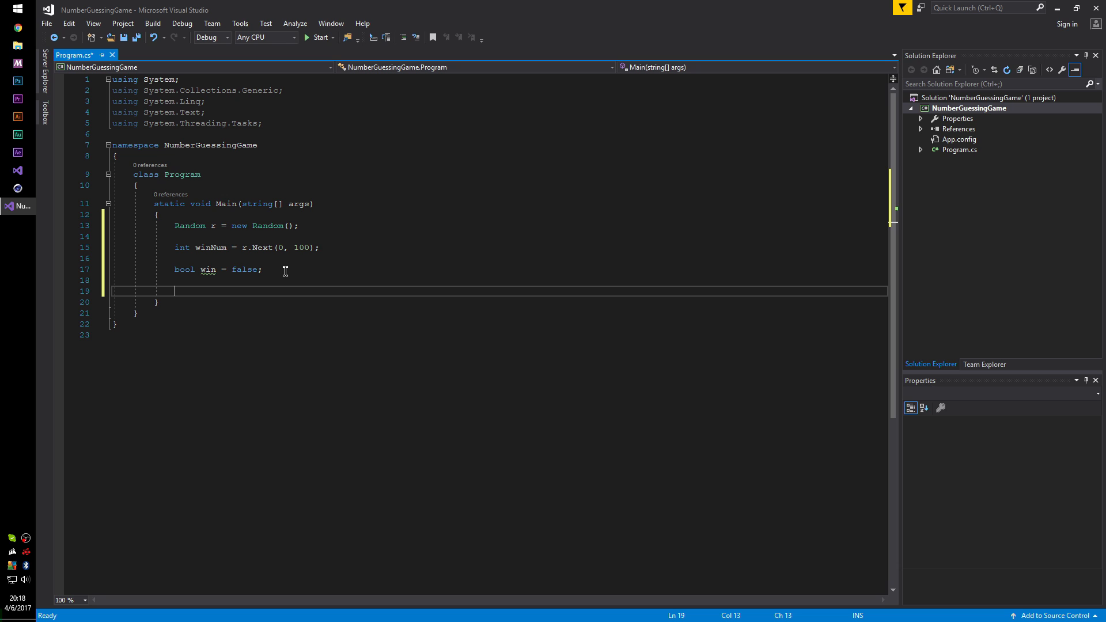
text(do)
text({ })
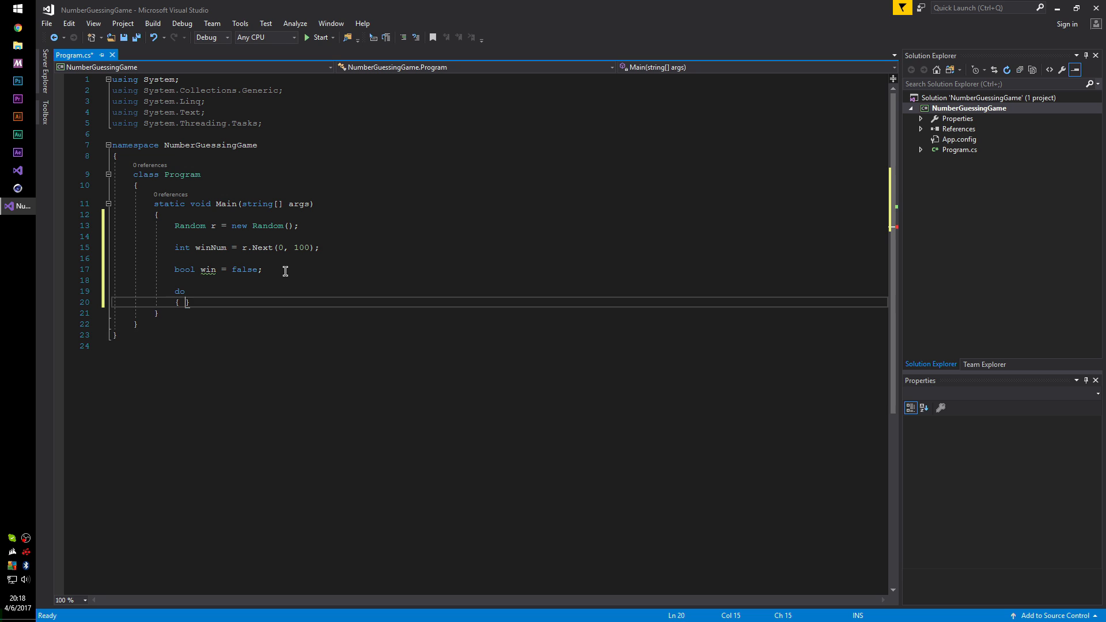
text( while (win == false);)
key(enter)
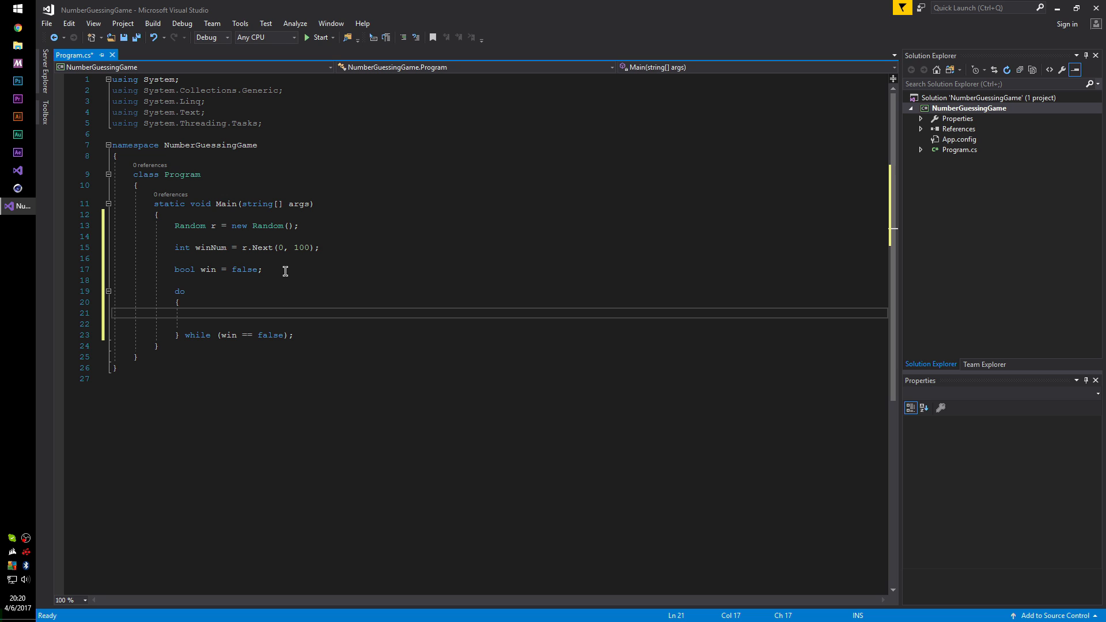
- Write the prompt Console.Write("Guess a number inbetween 0 and 100: "); inside the loop
text(Console)
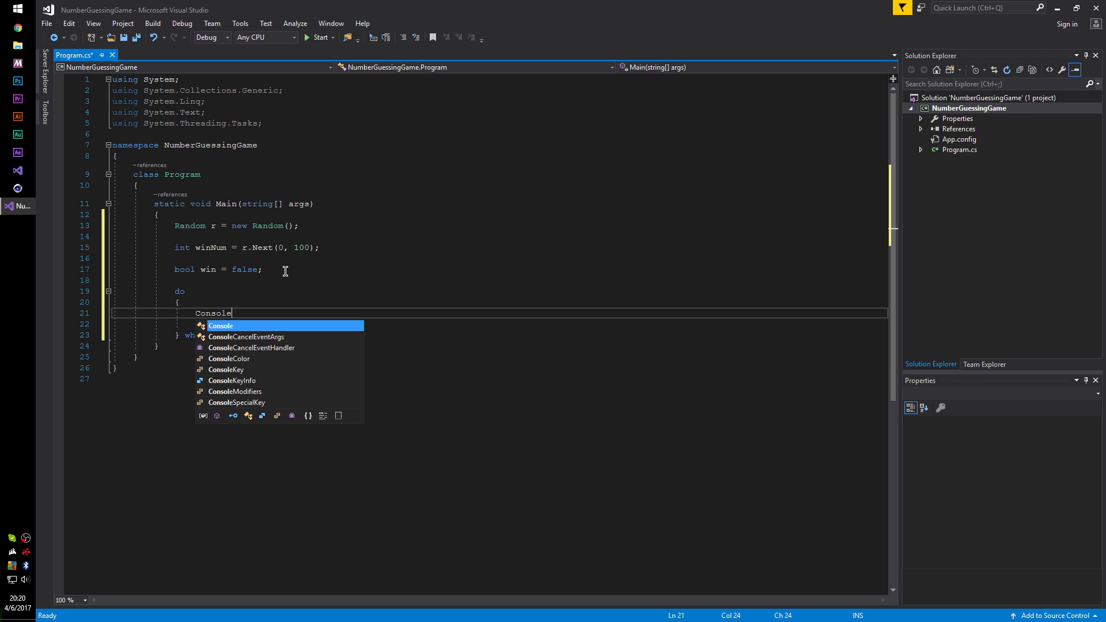
text(.Writ)
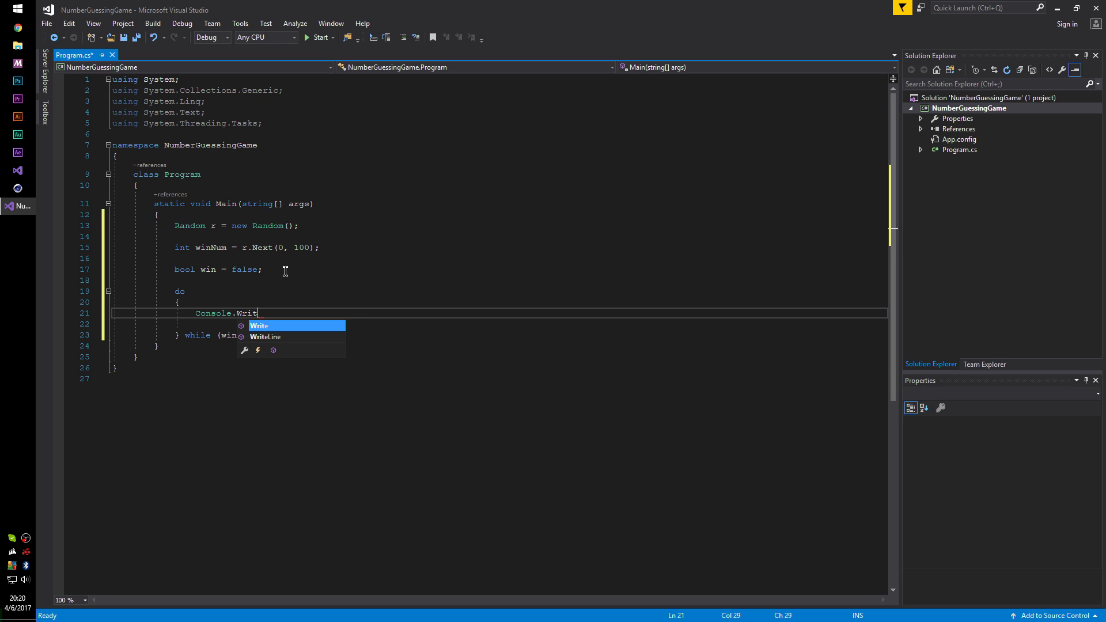
text(e("Gues"))
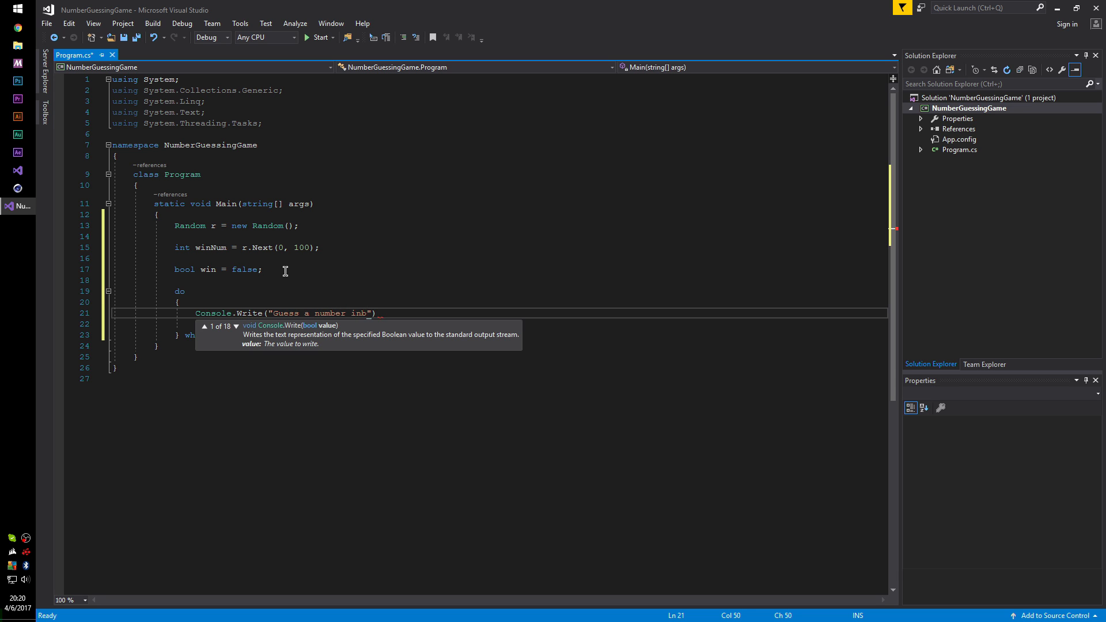
text(etween 0 and 100:)
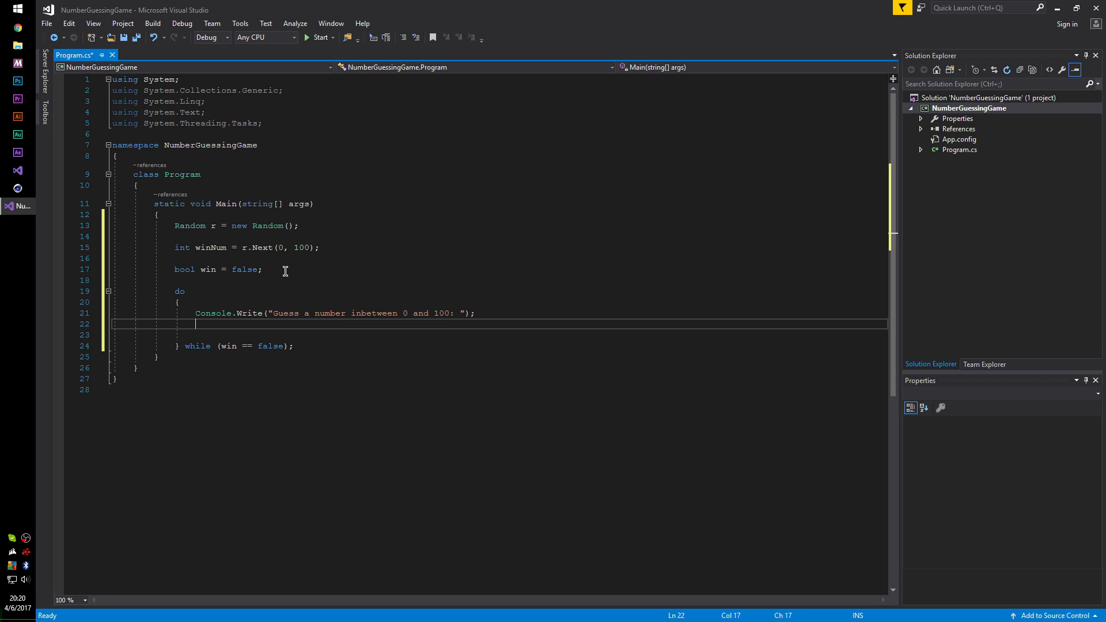
- Read the player's reply with string s = Console.ReadLine();
text(string s =)
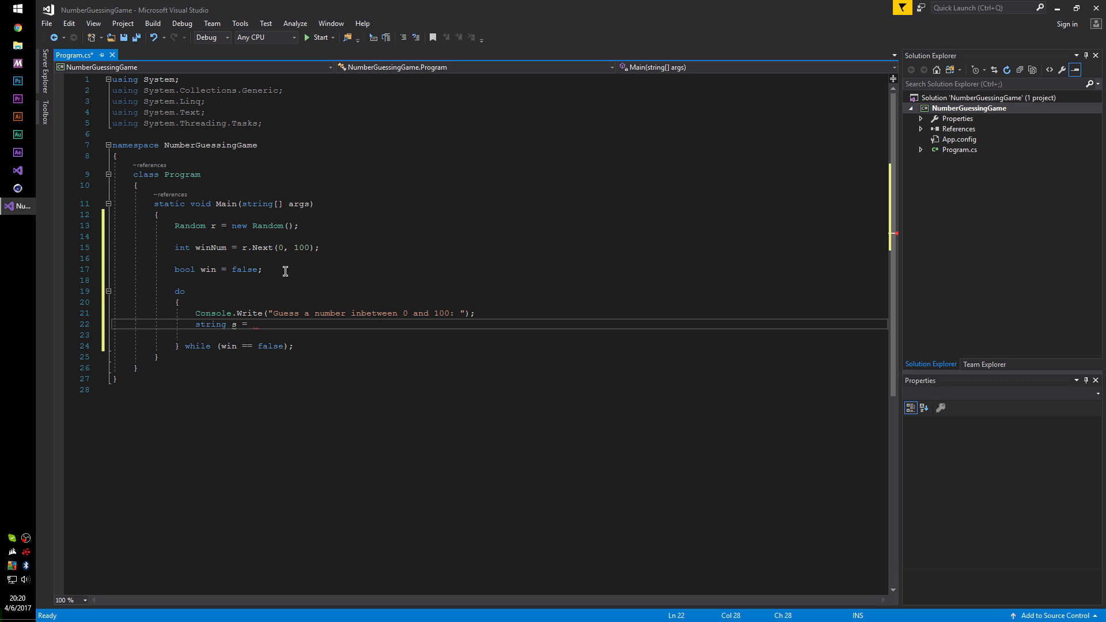
text(Console.ReadLine();)
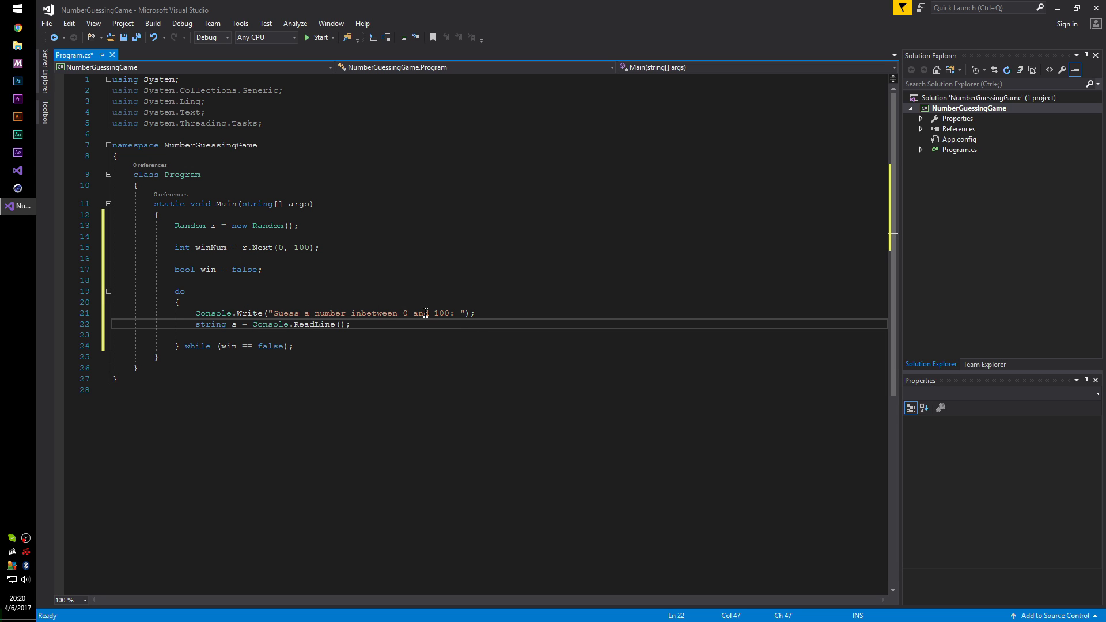
text(d)
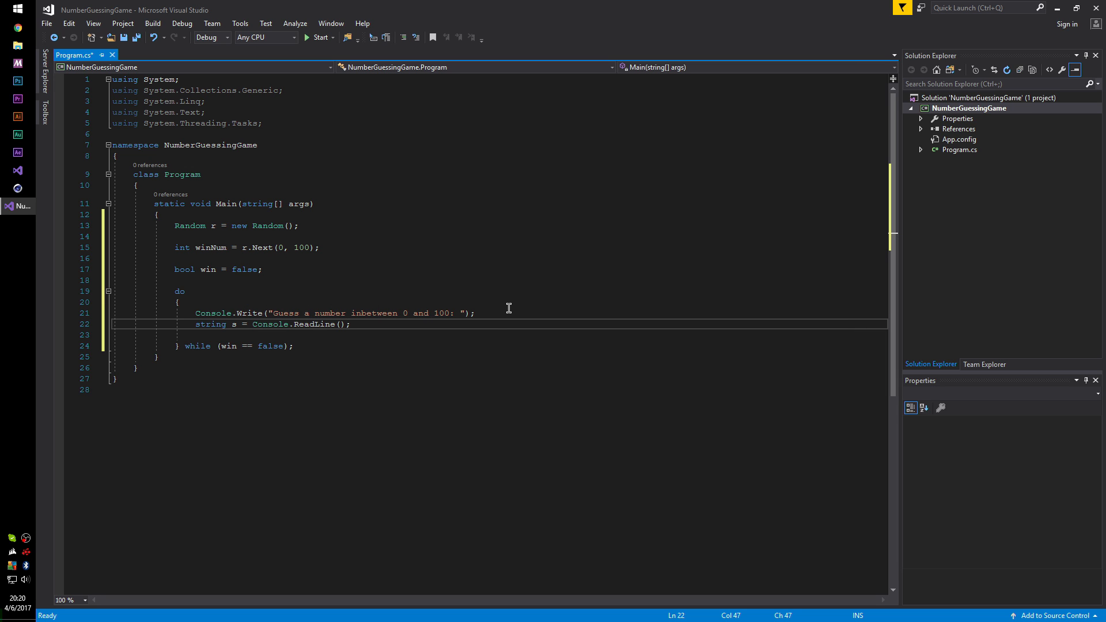
key(enter)
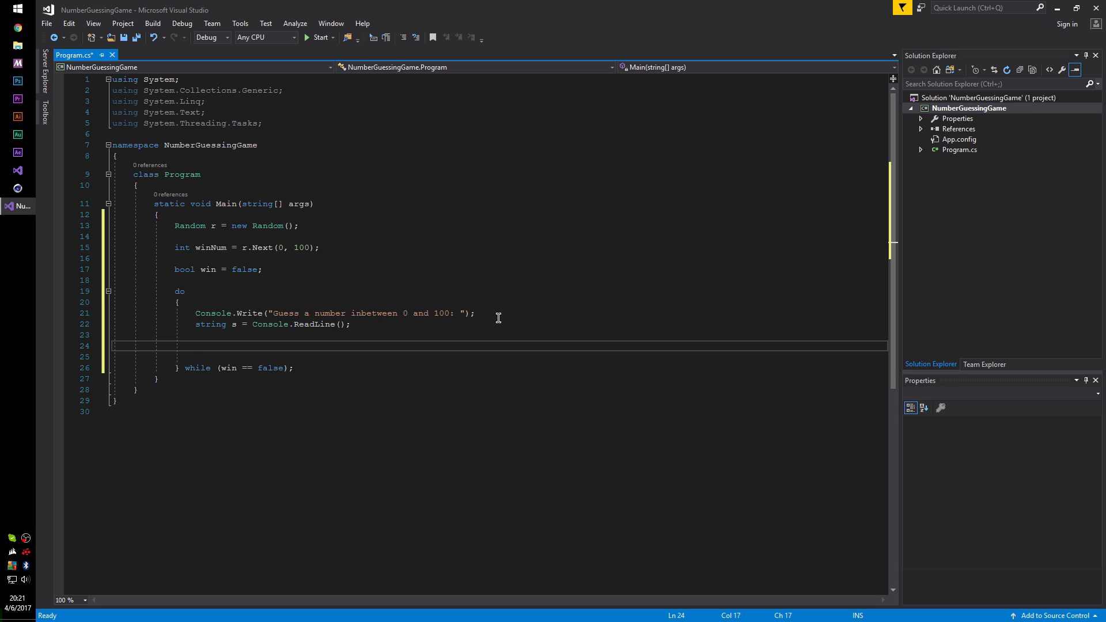
- Parse the guess with int i = int.Parse(s); and begin if (i >
text(int)
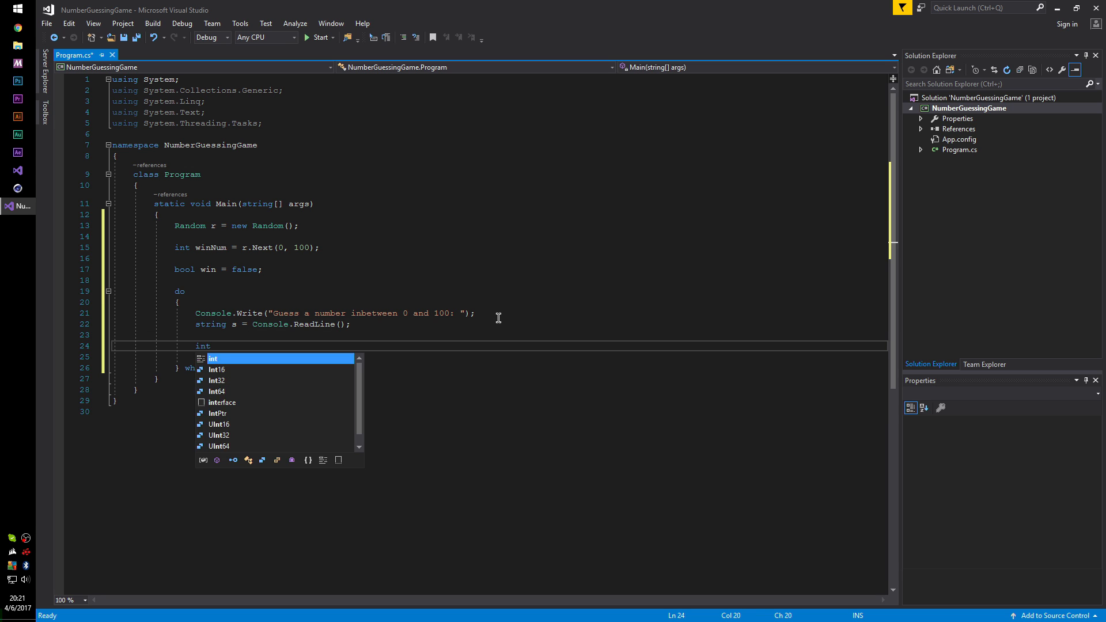
text(i =)
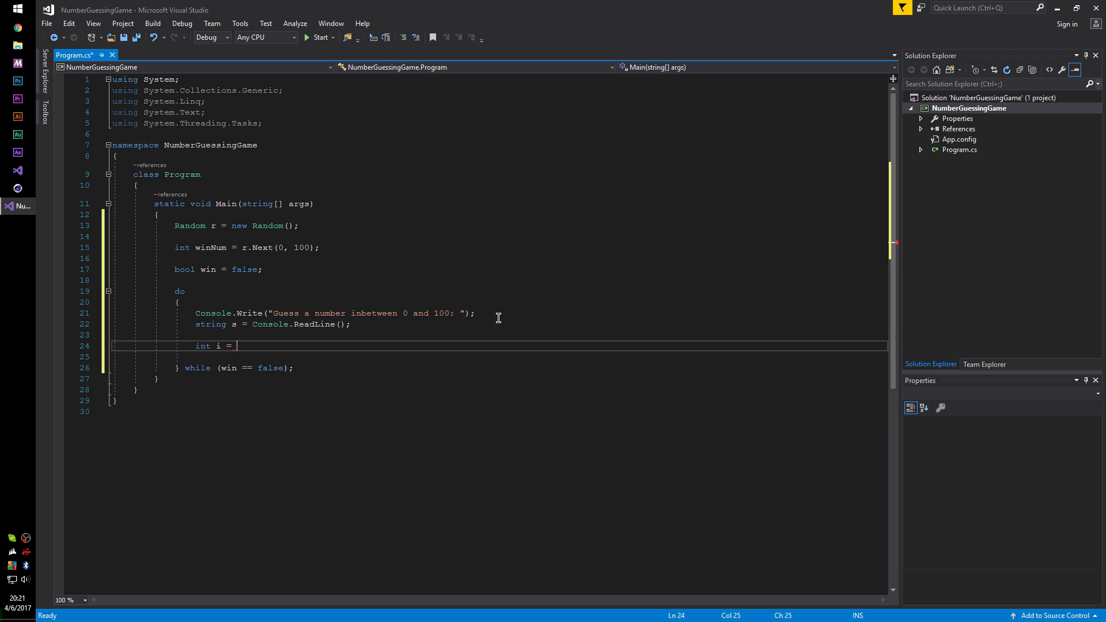
text(int.Parse(s);)
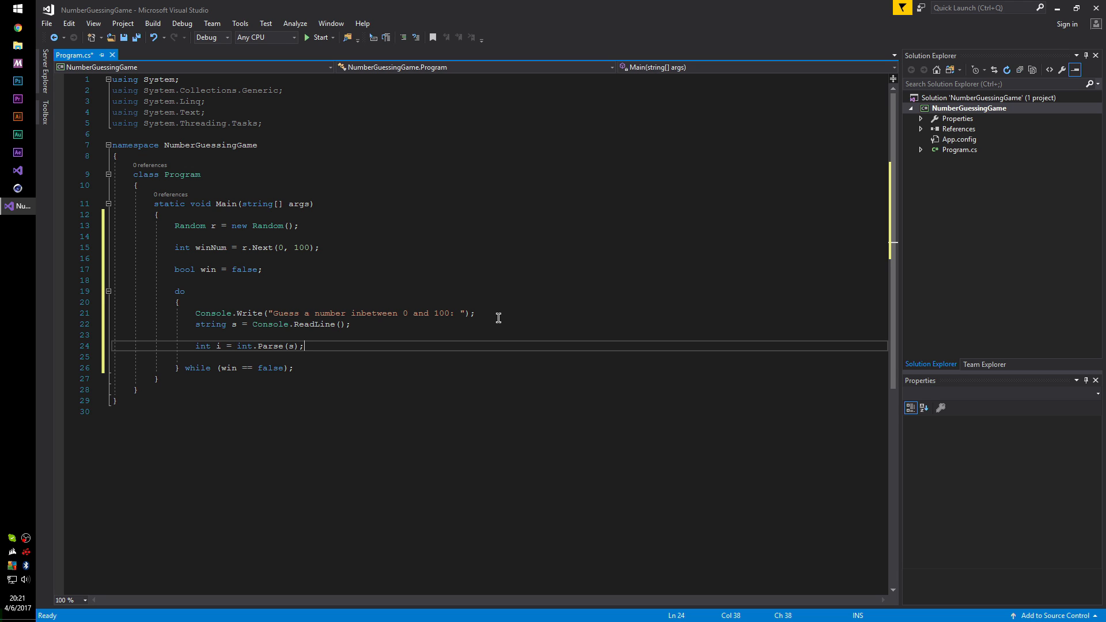
key(Enter)
text(if (i > )
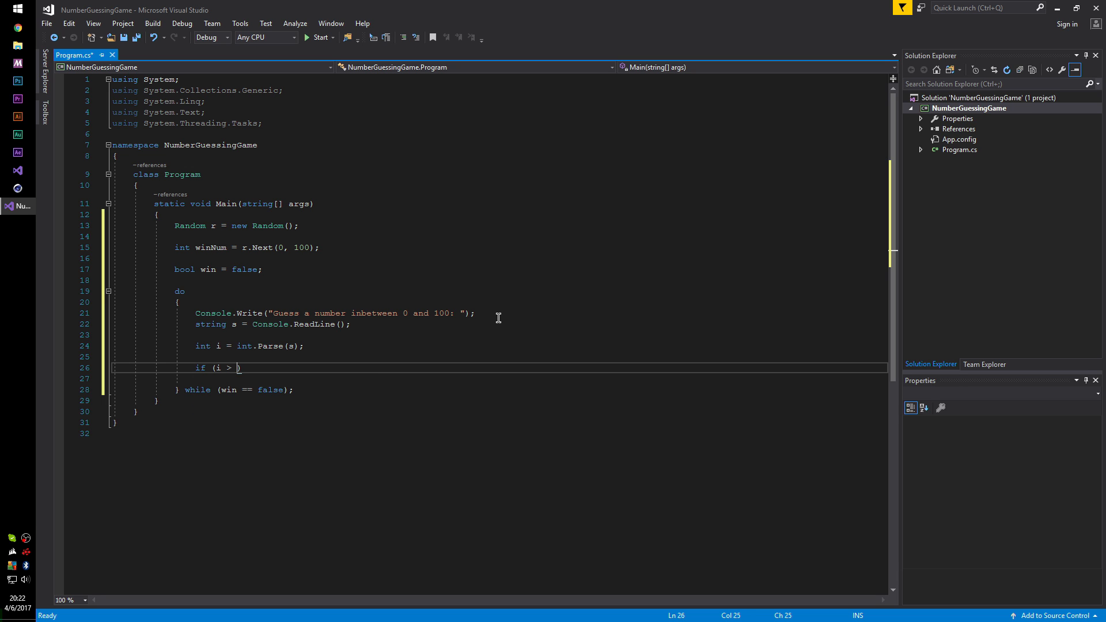
- Complete if (i > winNum) printing 'To high! Guess lower...'
text(winNum))
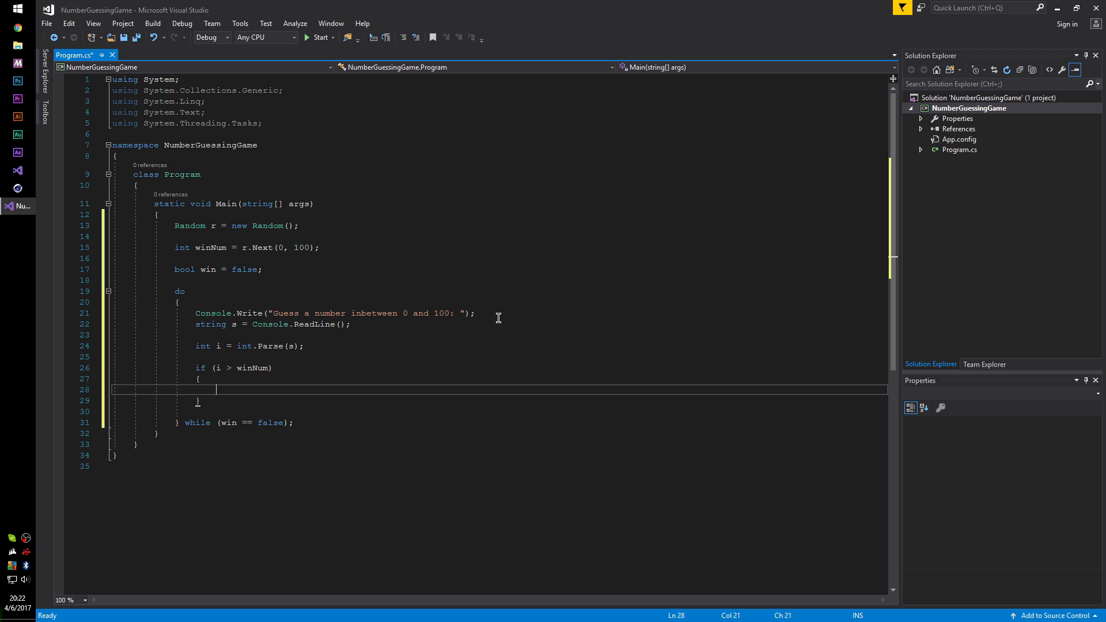
text(Console.WriteLine())
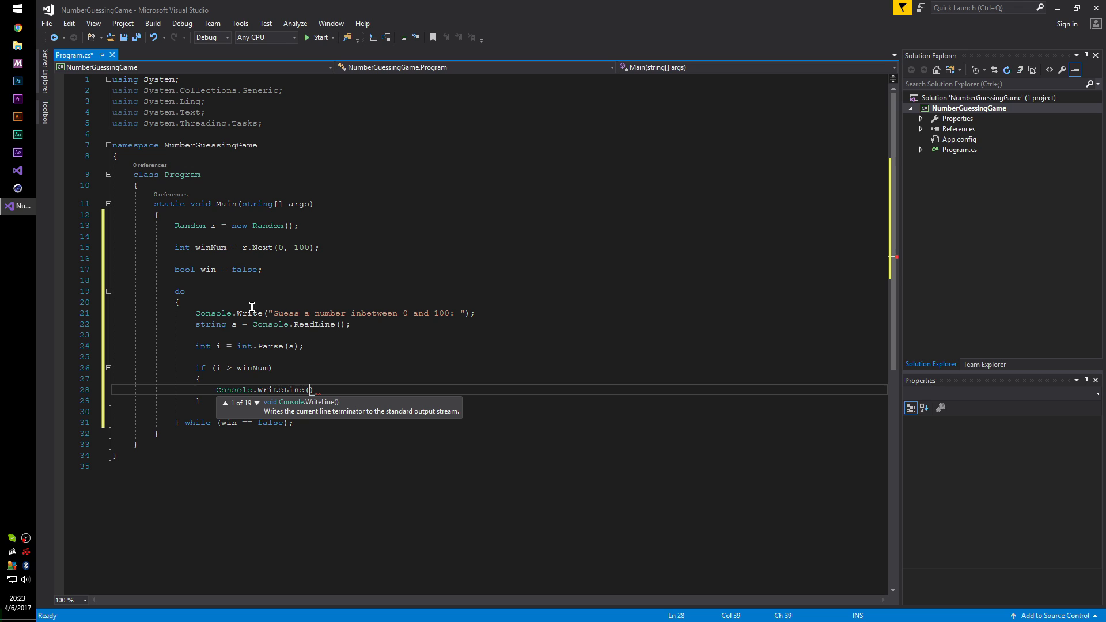
text(")
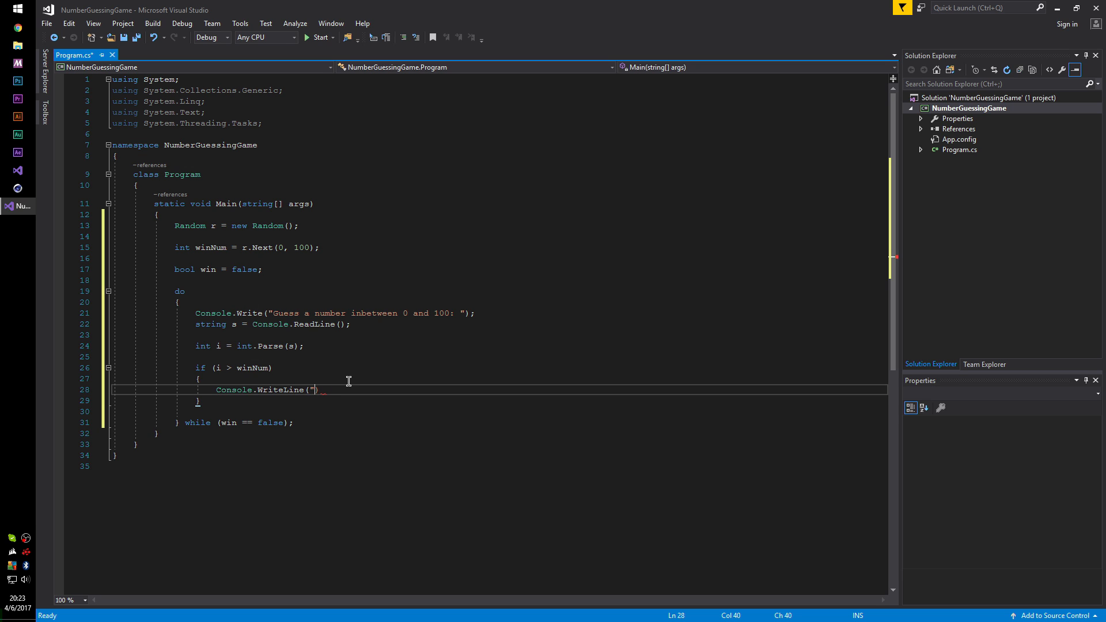
text(To high!)
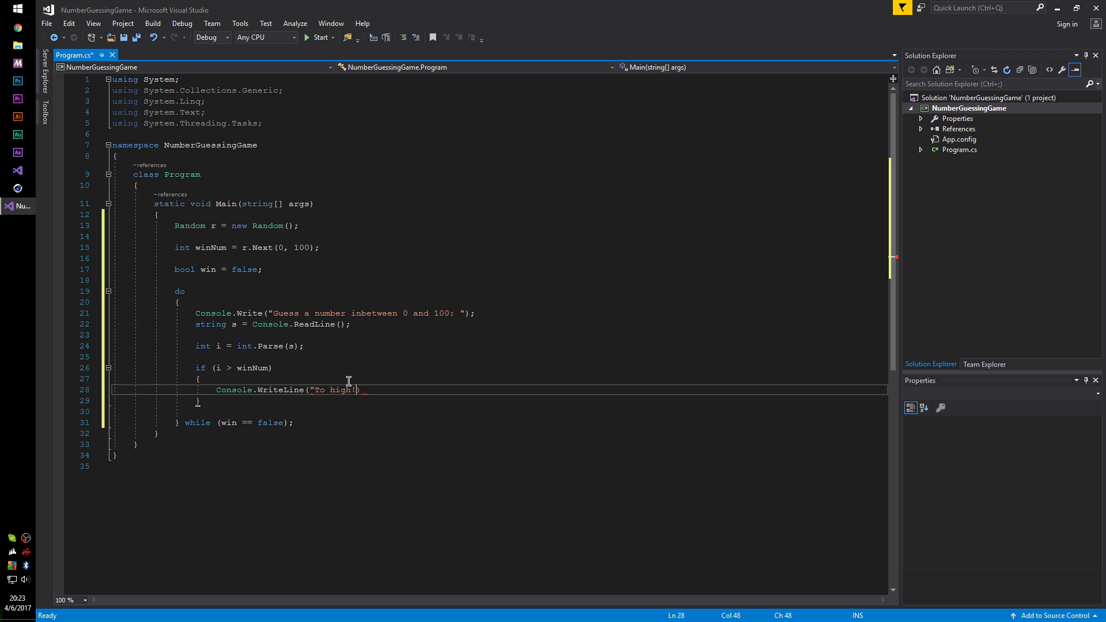
text(Guess lower...");)
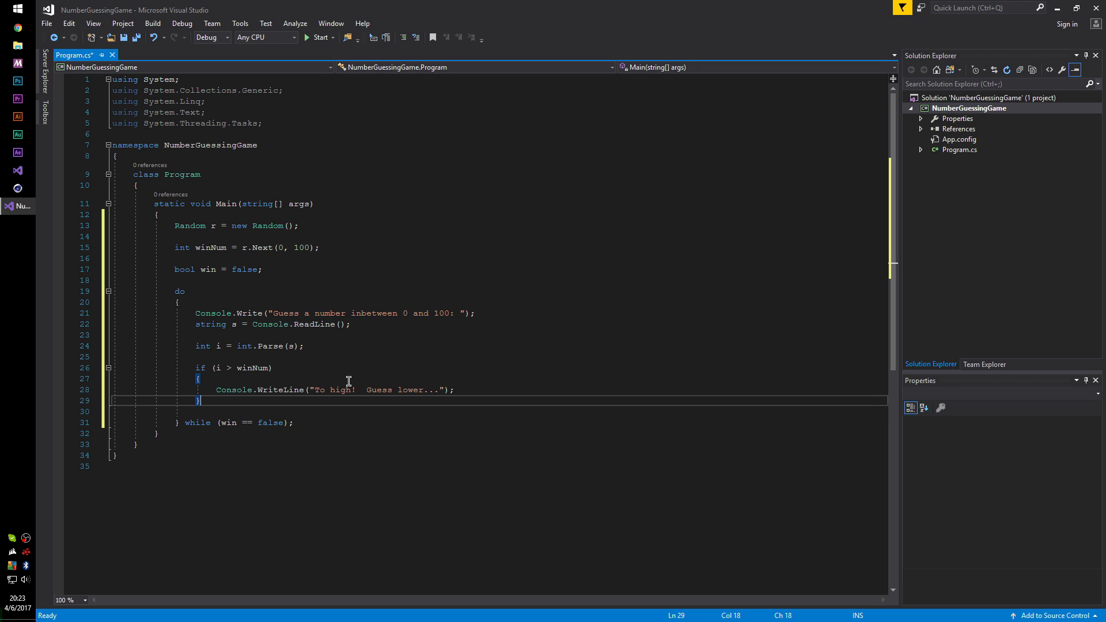
- Add else if (i < winNum) printing 'Go low! Guess higher...'
text(els)
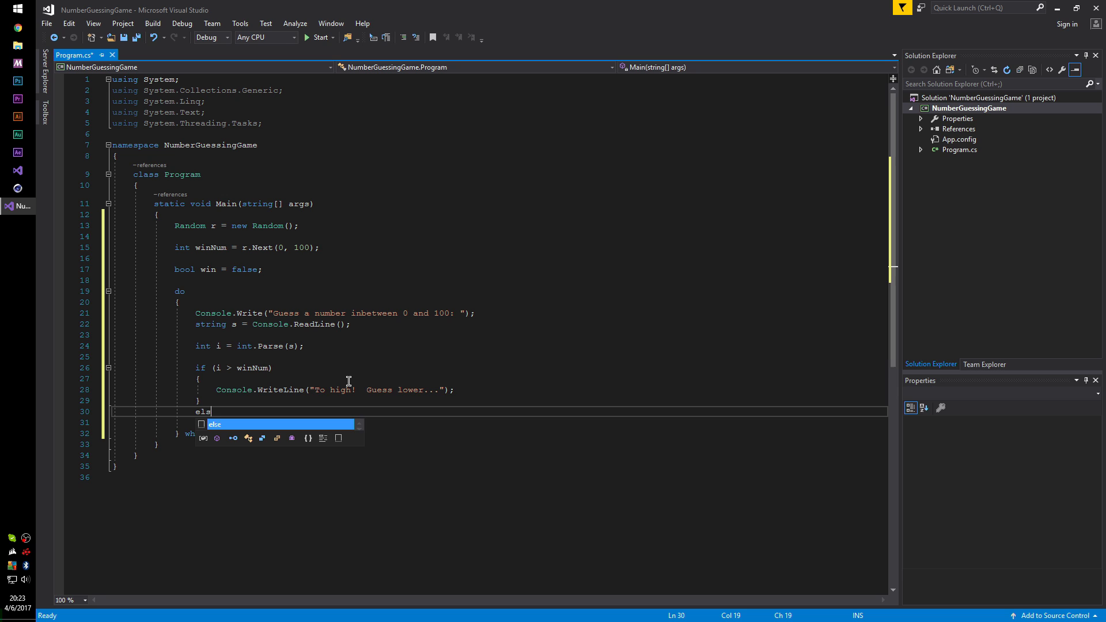
text(e if (I)
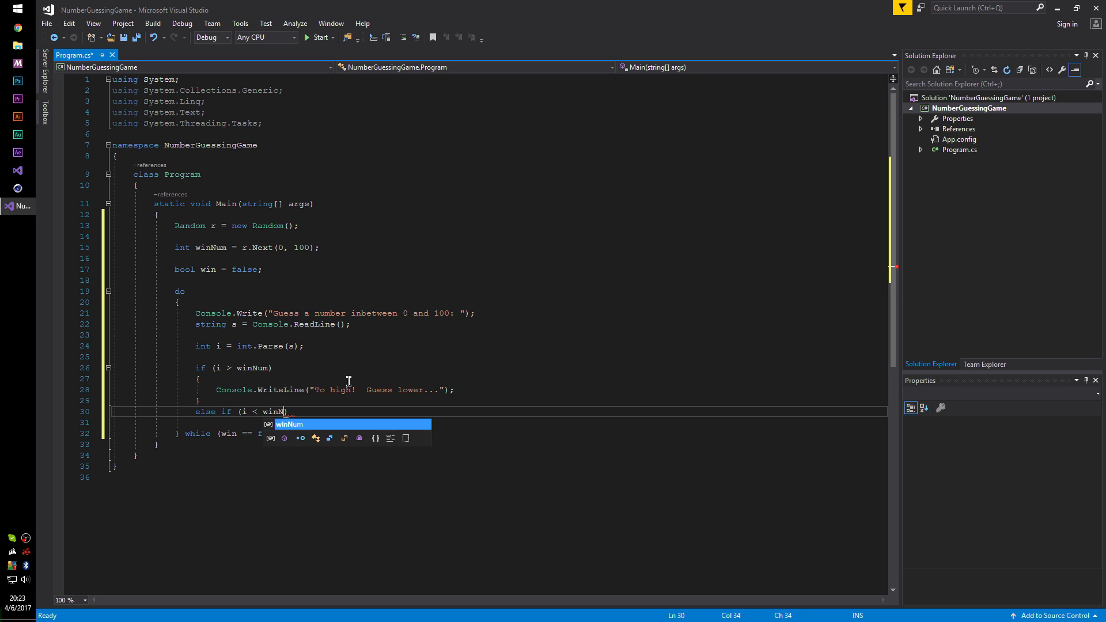
text(Console.WriteLine("Go low!  Guess "))
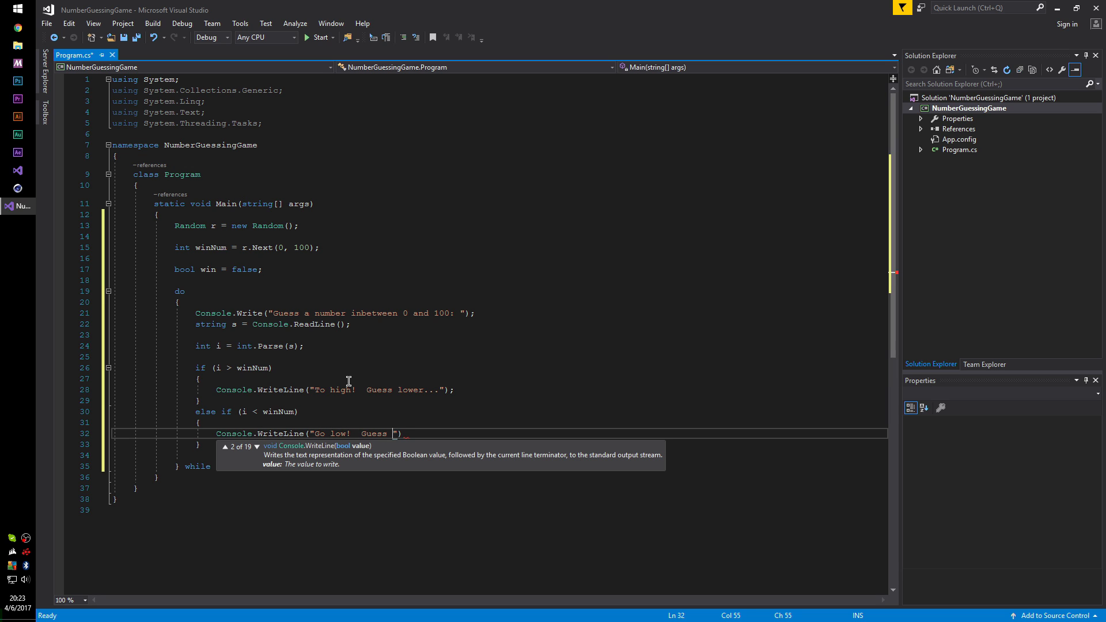
text(higher...");)
click(500, 455)
text(else if ()
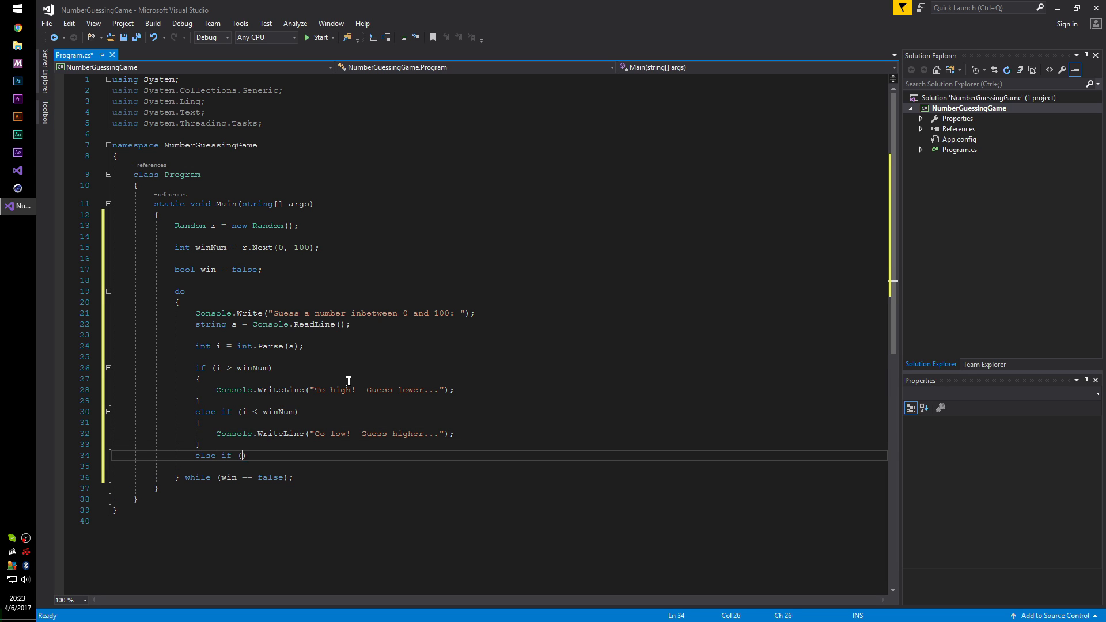
- Add else if (i == winNum) printing 'YOU WIN!' and setting win = true;
text(i == winNum)
click(500, 467)
text({)
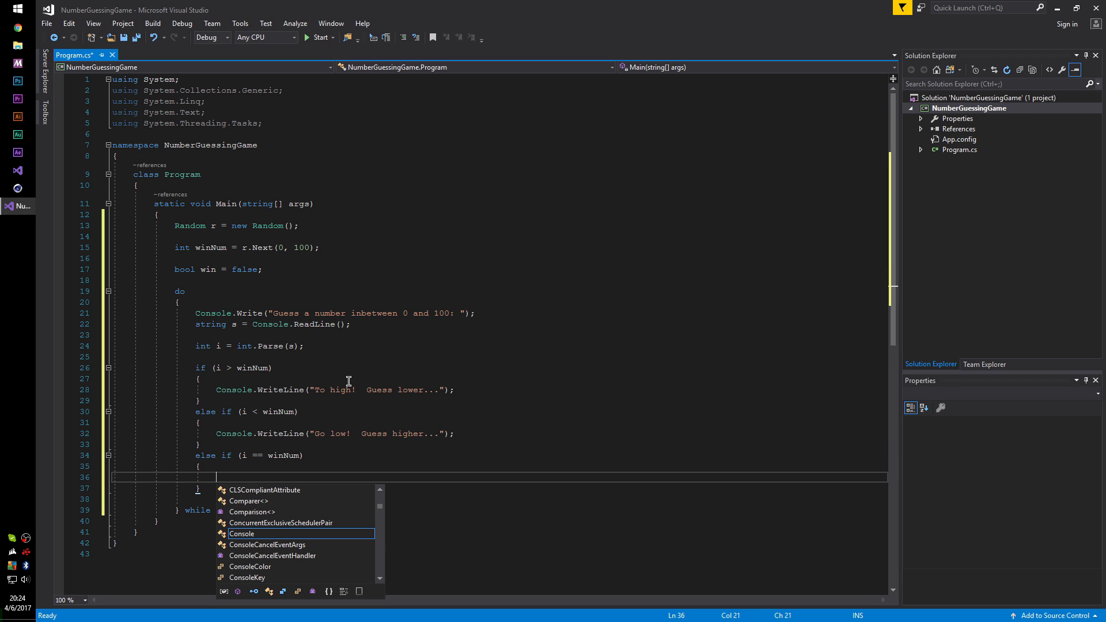
text(Console.WriteLine)
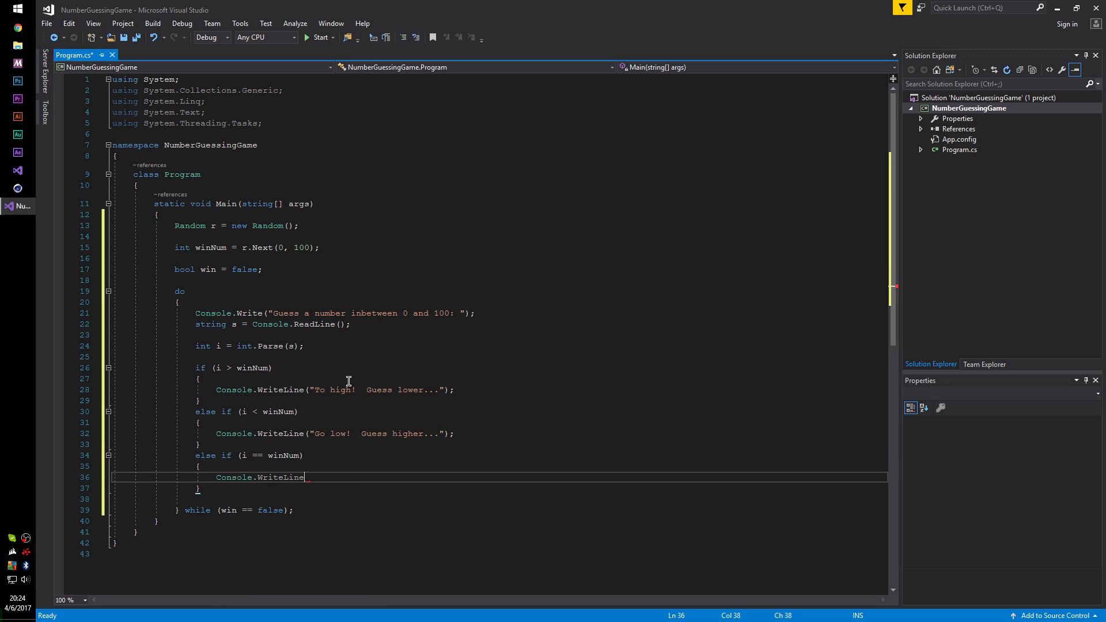
text(("YOU WIN!");)
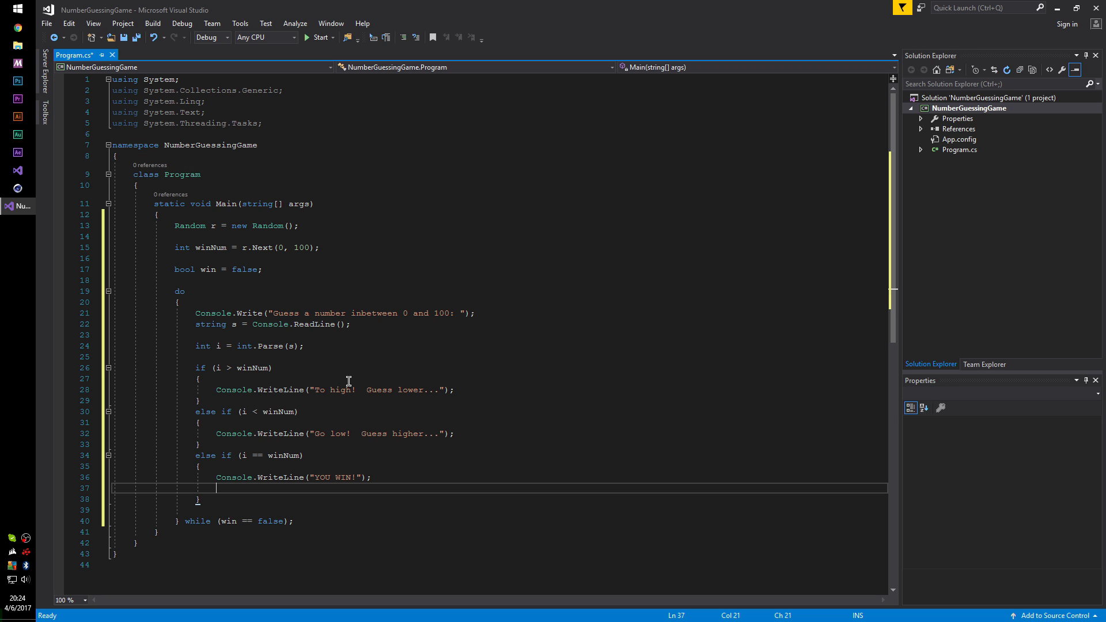
text(win = t)
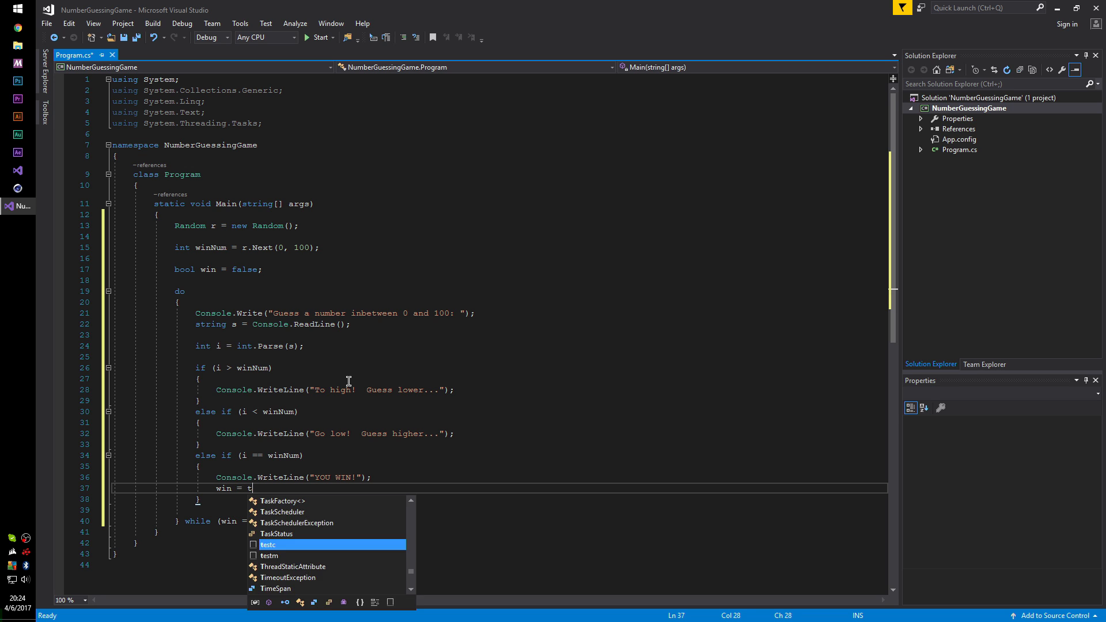
text(rue;)
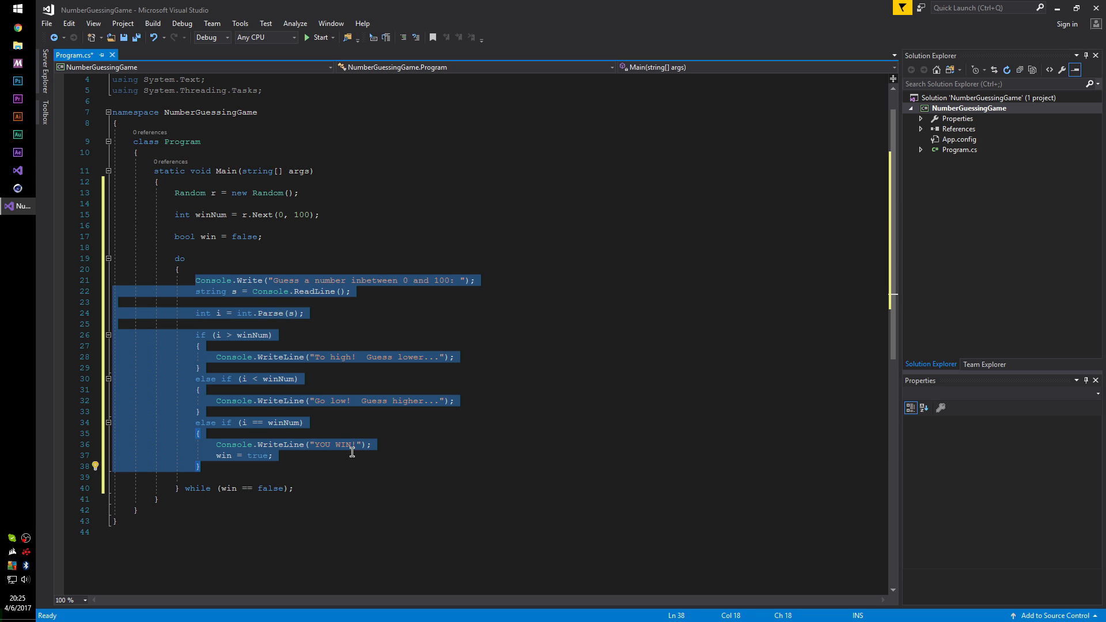
click(276, 488)
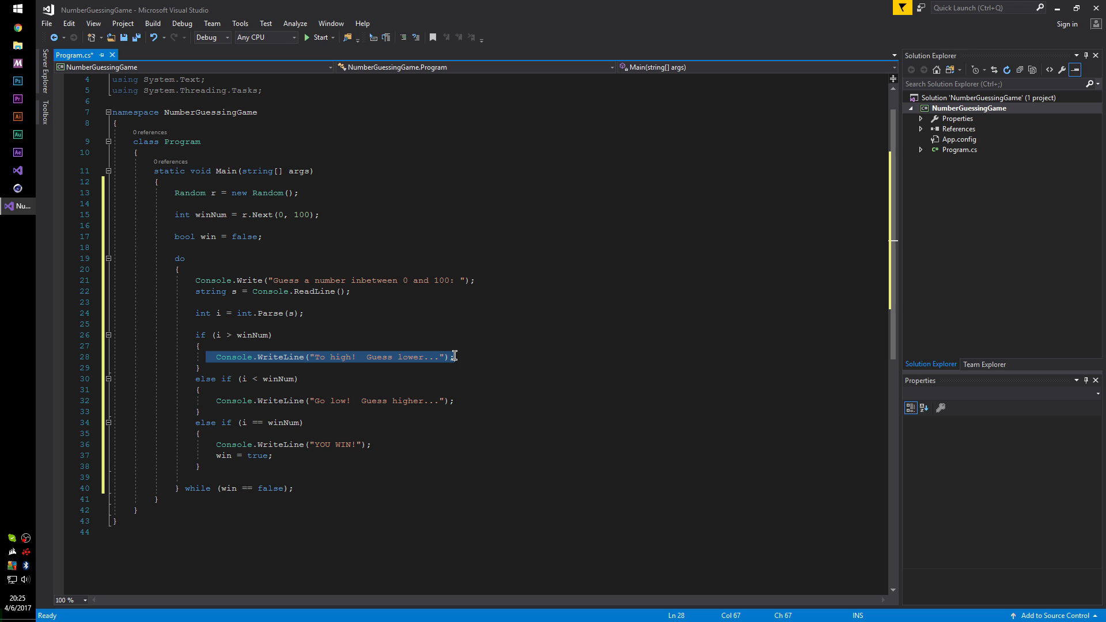
mouse_move(227, 488)
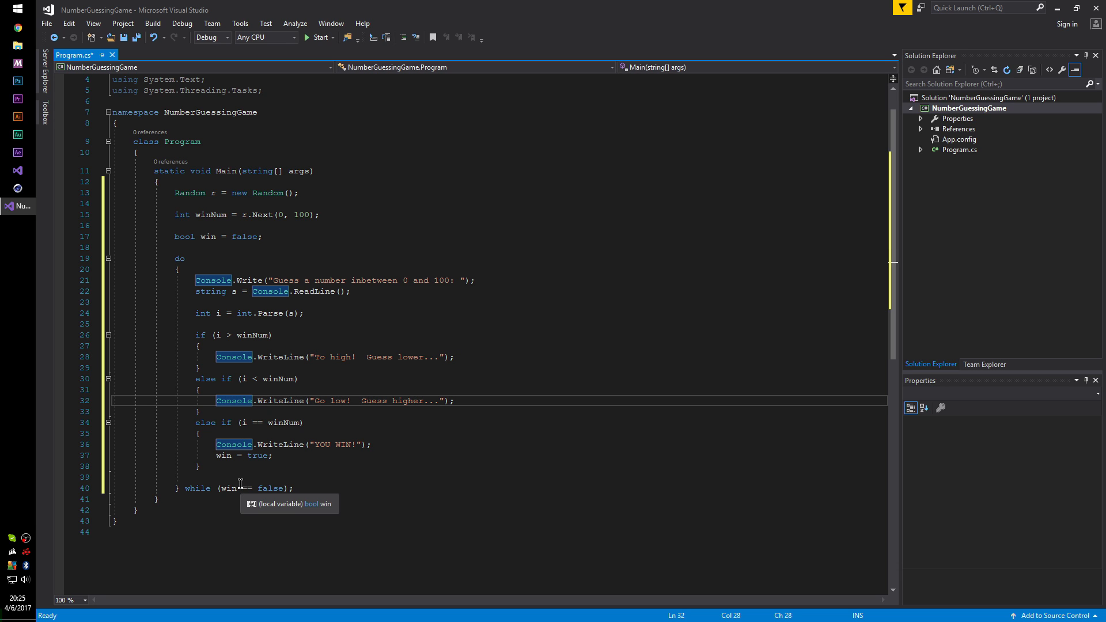
mouse_move(228, 487)
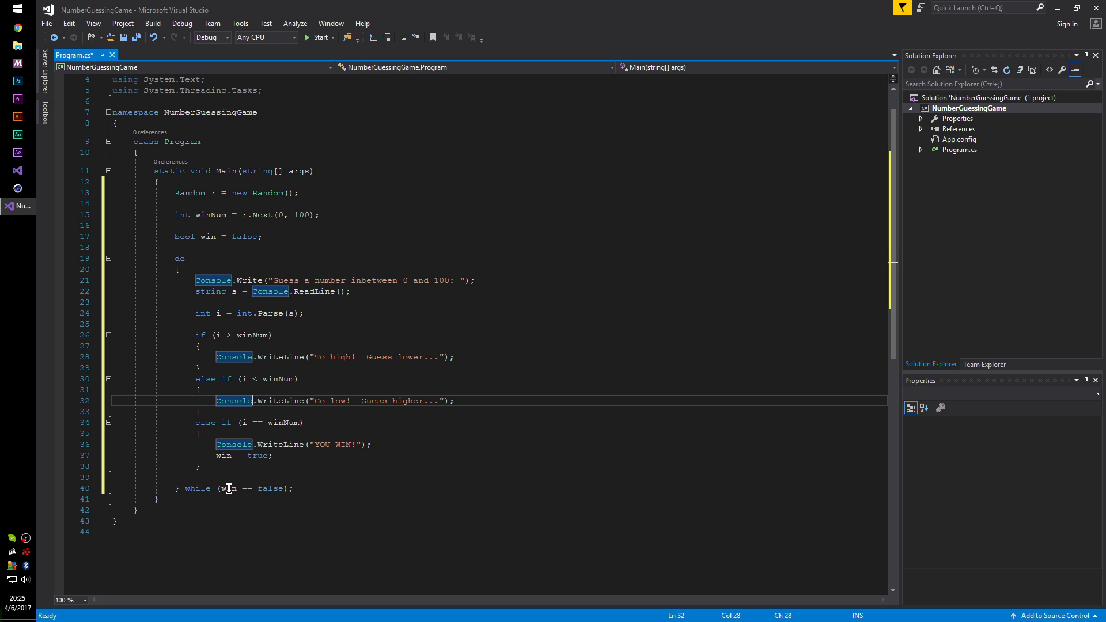
mouse_move(194, 295)
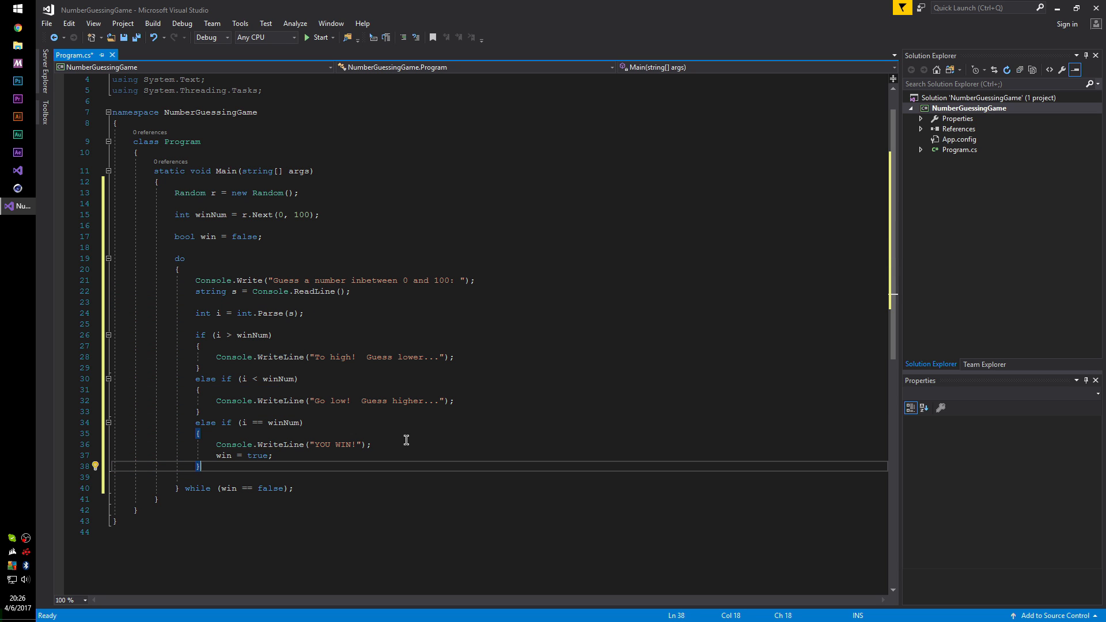
click(318, 37)
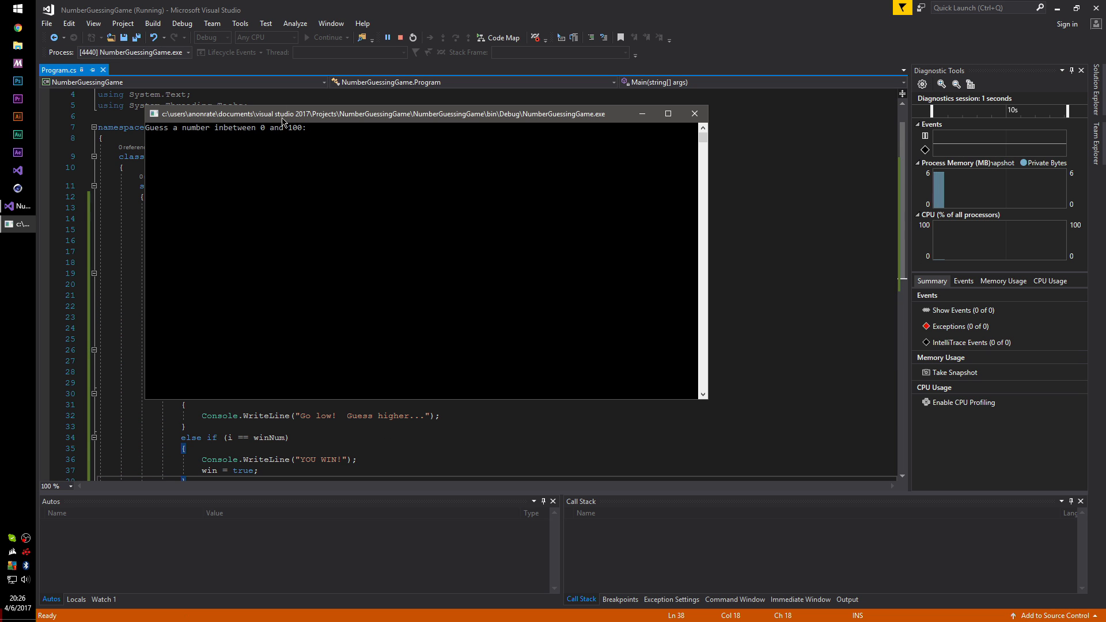
mouse_move(400, 174)
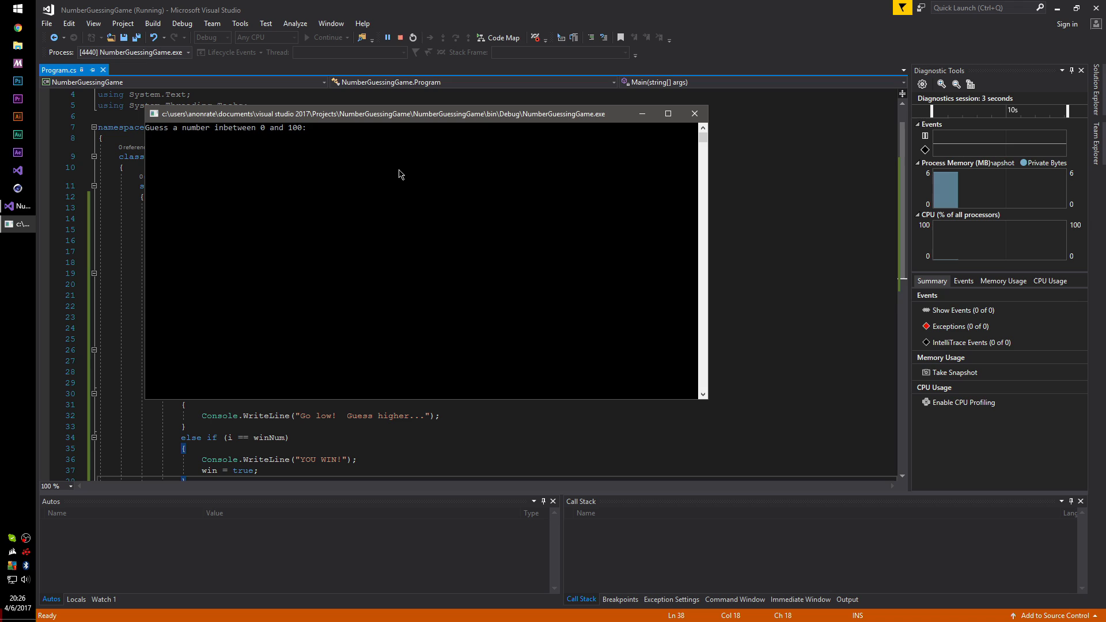
- Enter guesses 50 and 25 in the running console game
text(50)
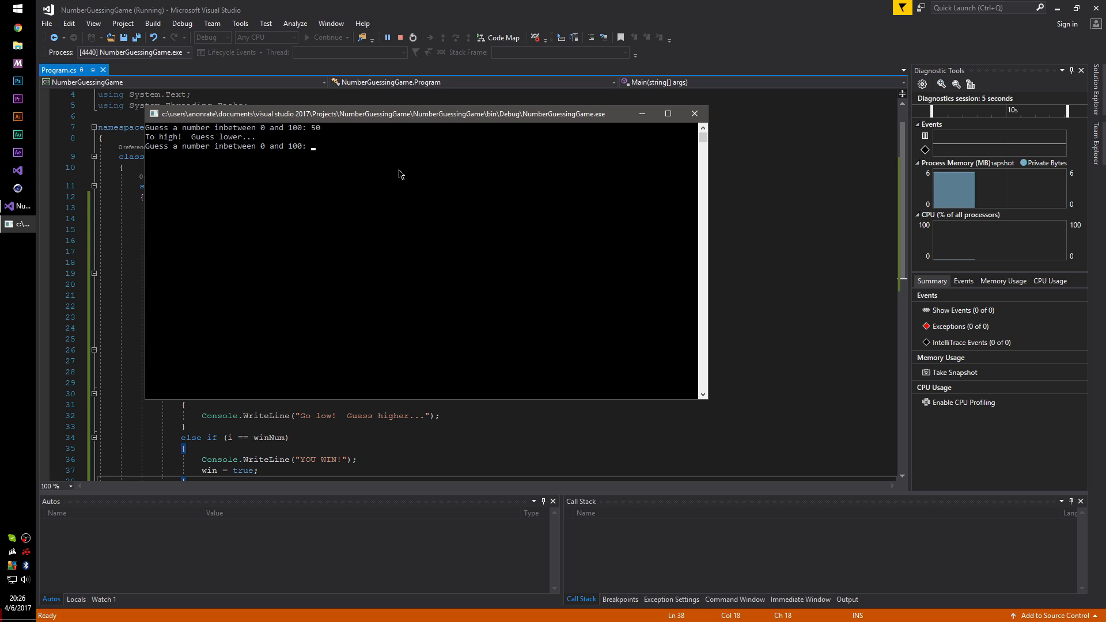
text(25)
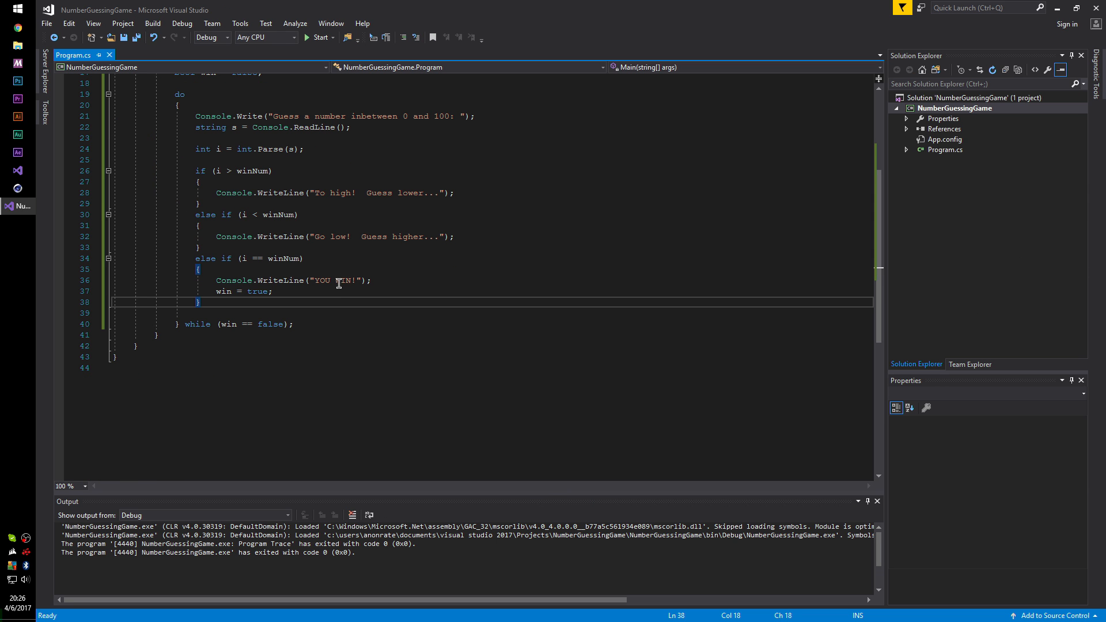
- Add a blank Console.WriteLine() per guess and a 'Thank you for playing' message after the loop
click(197, 247)
text(T)
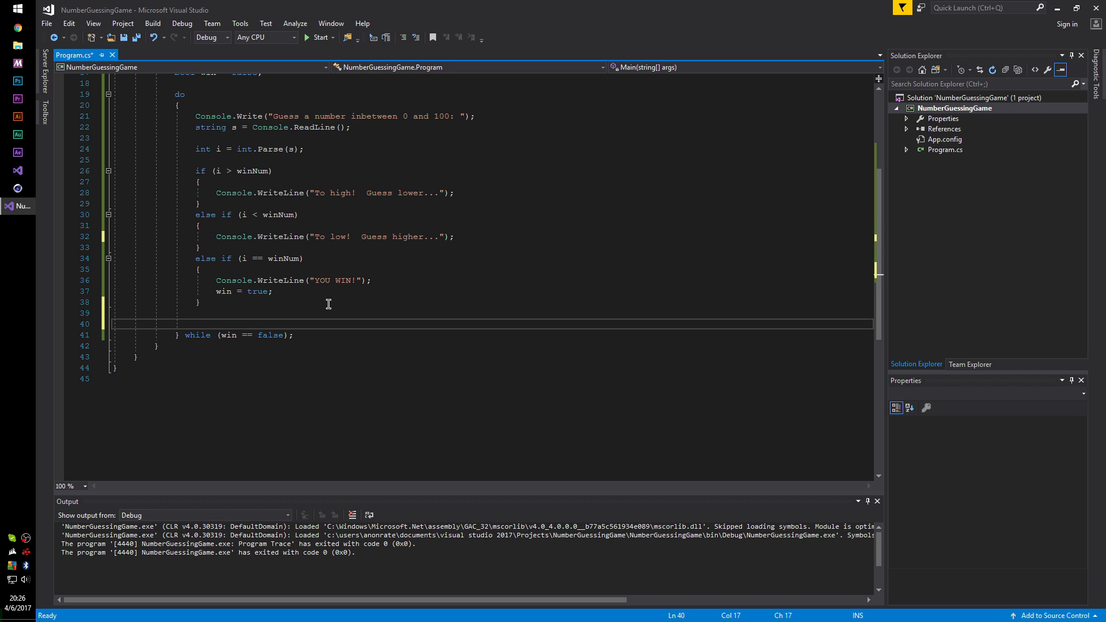
text(Console.WriteLine();)
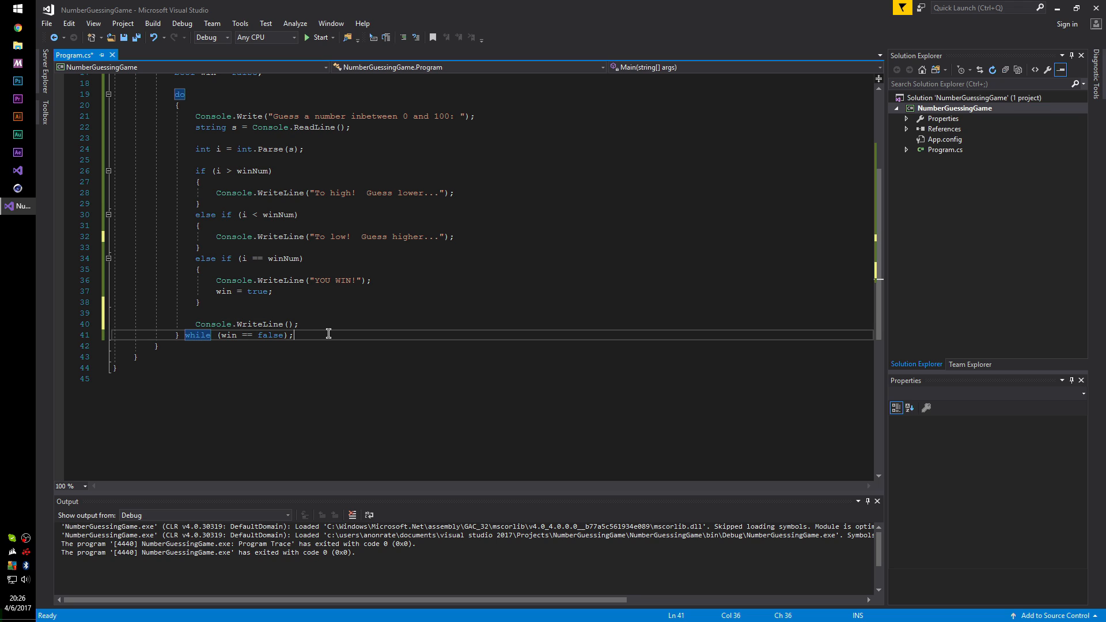
text(Console.WriteLine(")
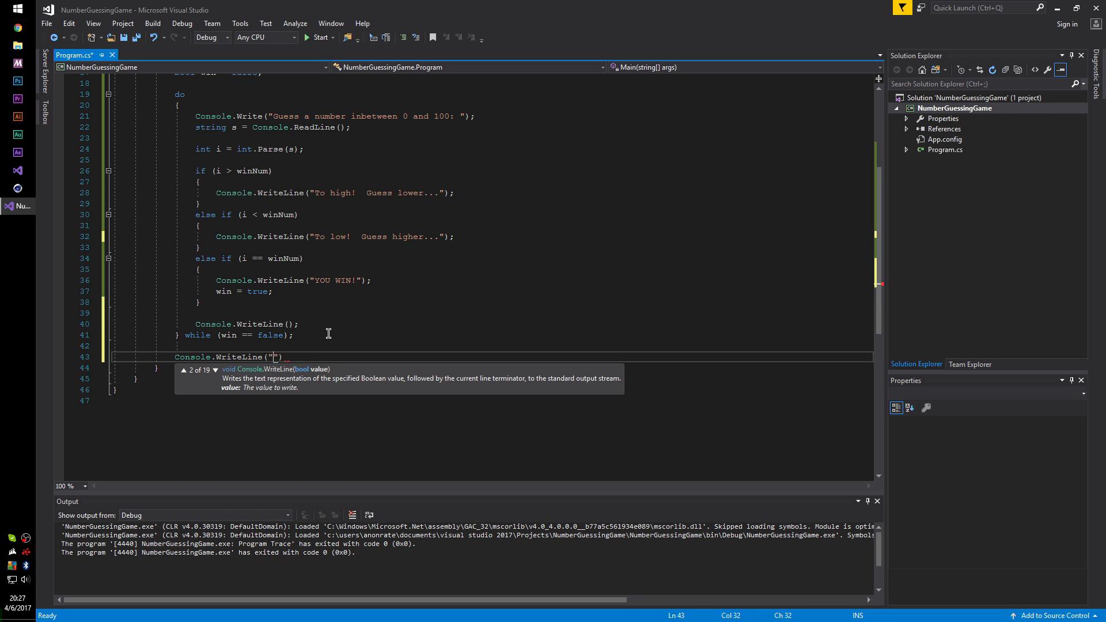
text(Thank you for playing the game!)
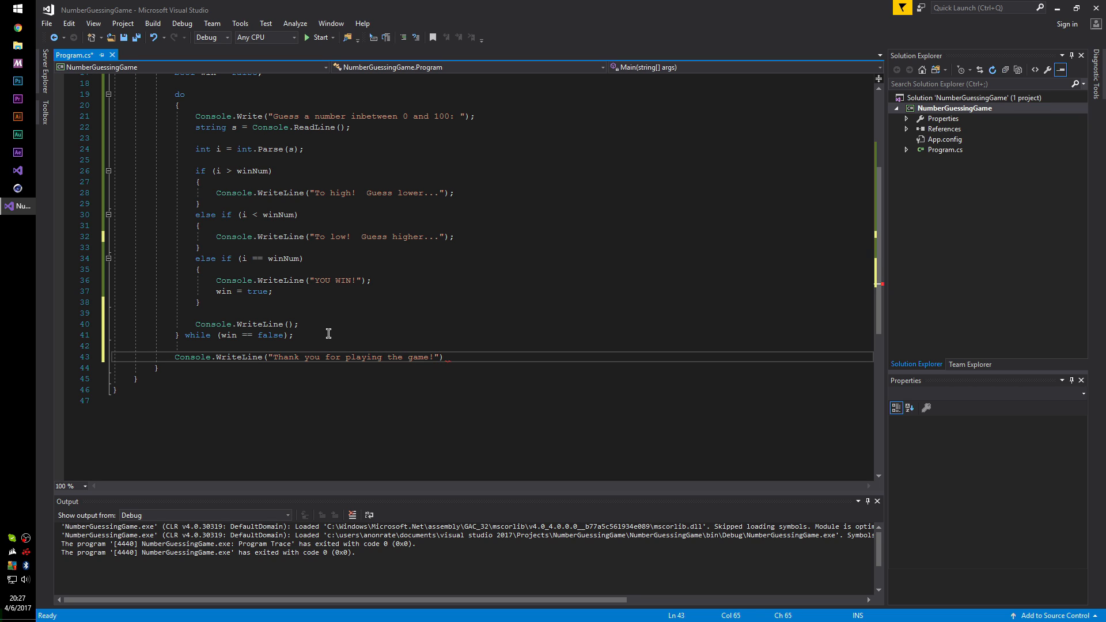
- Add a 'Press any key to finish.' prompt with Console.ReadKey(true) and start the game
text(Console.Write("Press)
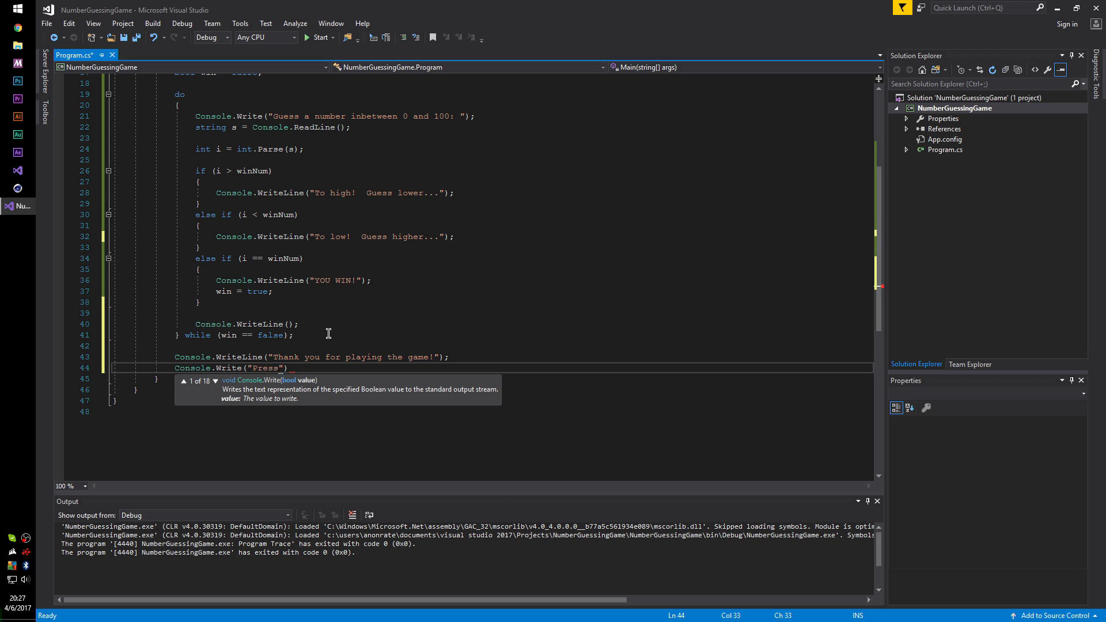
text(any key to finish)
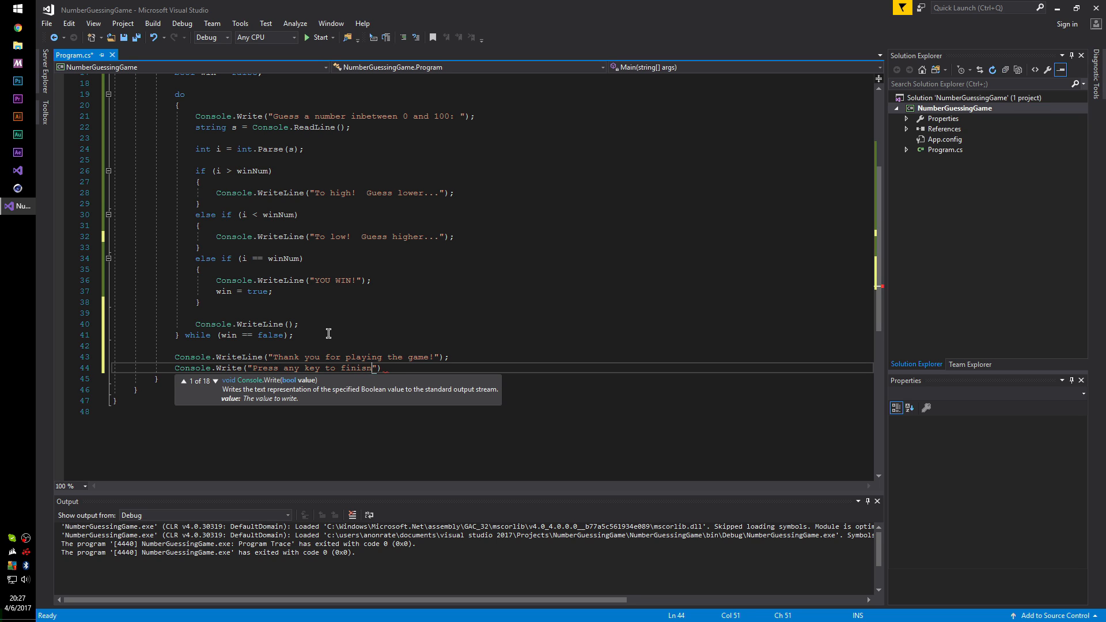
text(Console.ReadKey(true);)
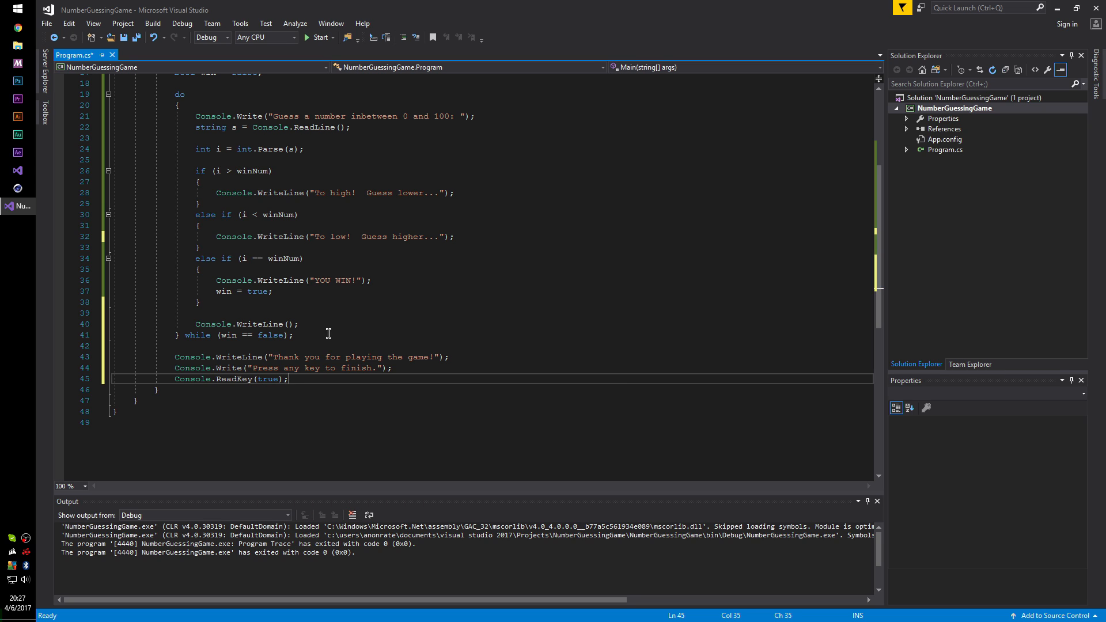
click(318, 37)
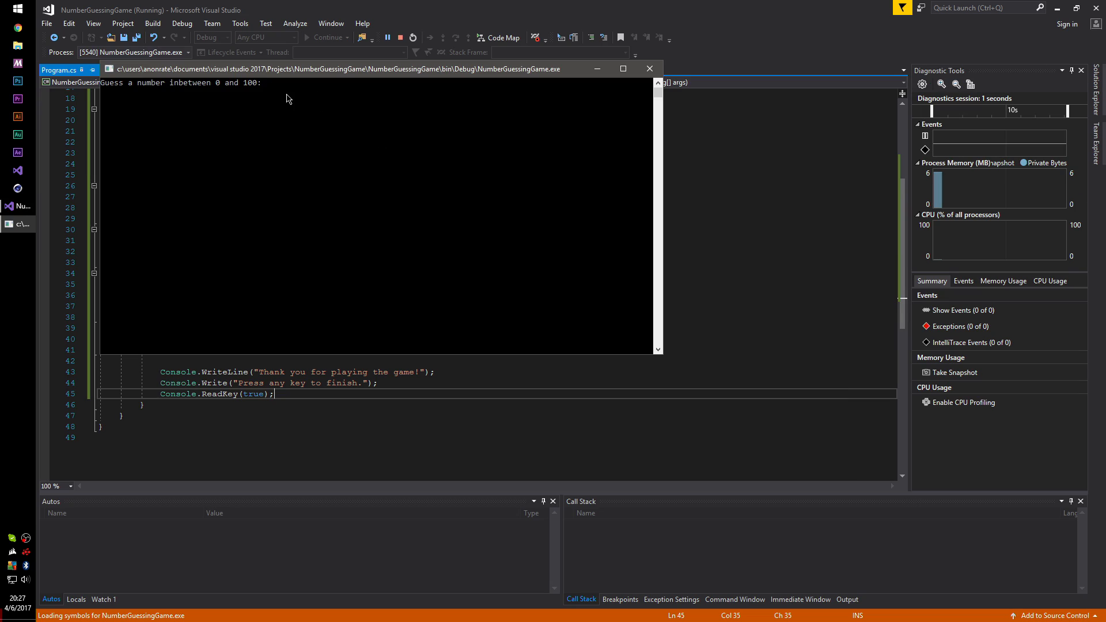
- Enter guesses 50, 25, 20, 5, 3 and 1 in the console to test the hints
text(50)
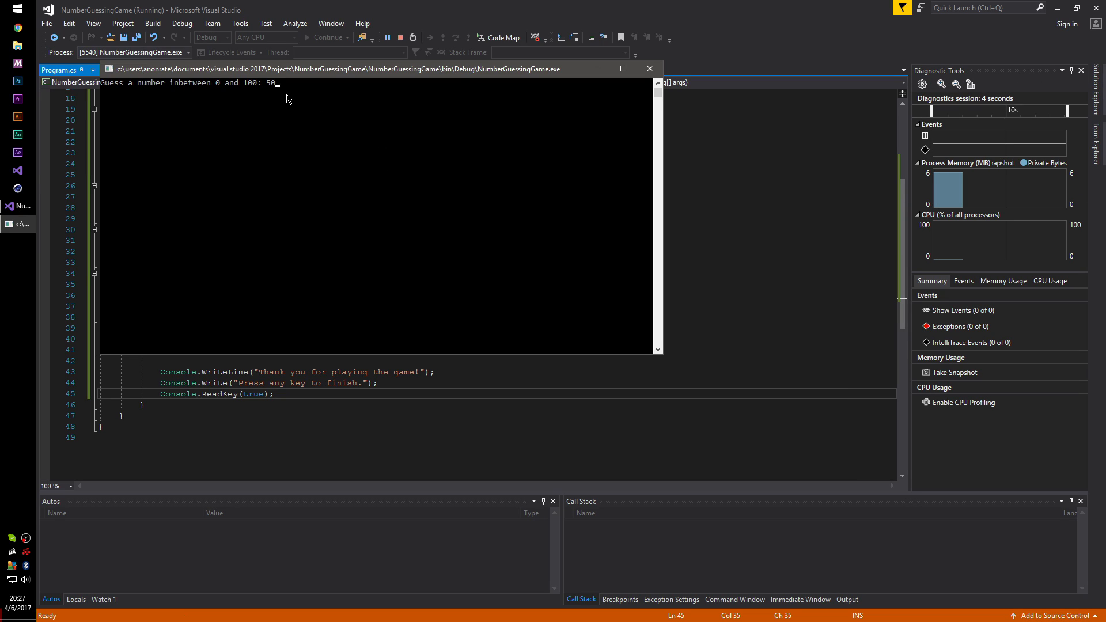
key(Return)
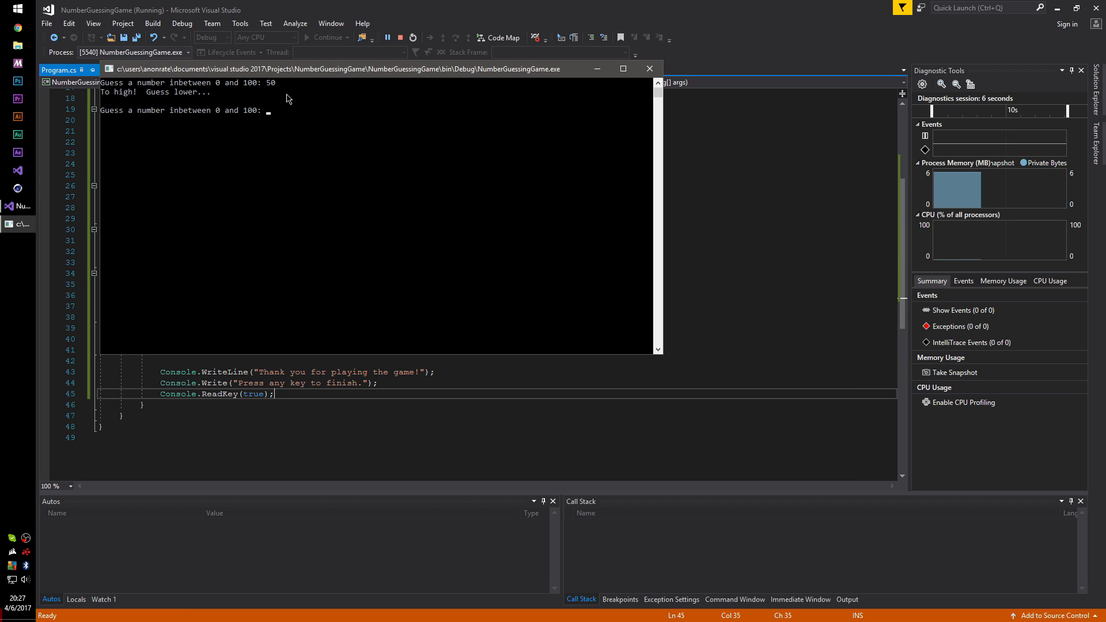
text(25)
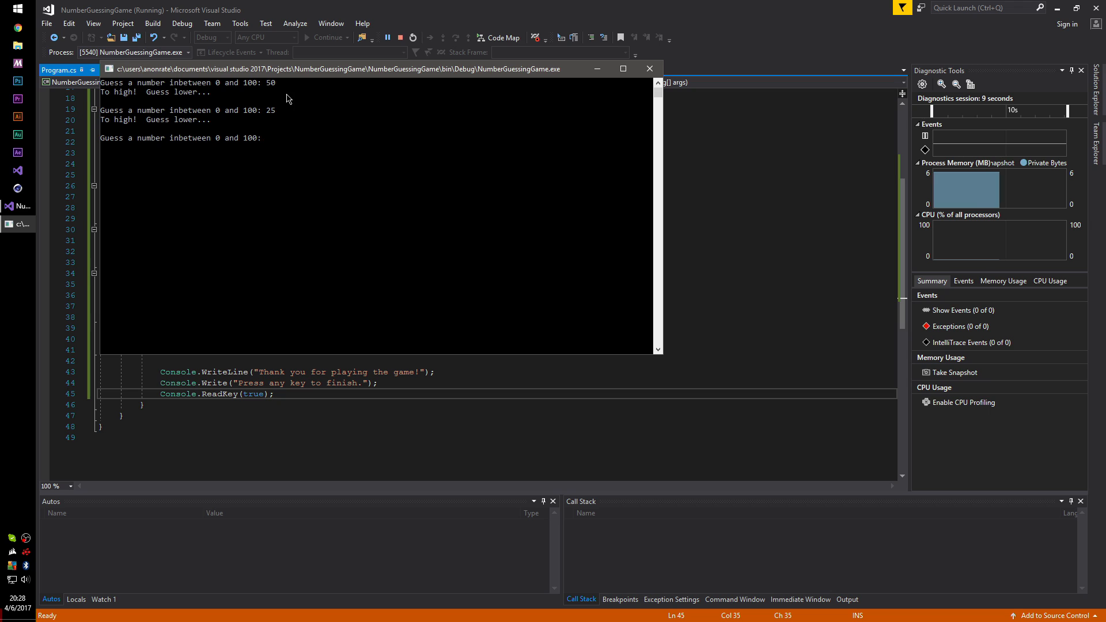
text(20)
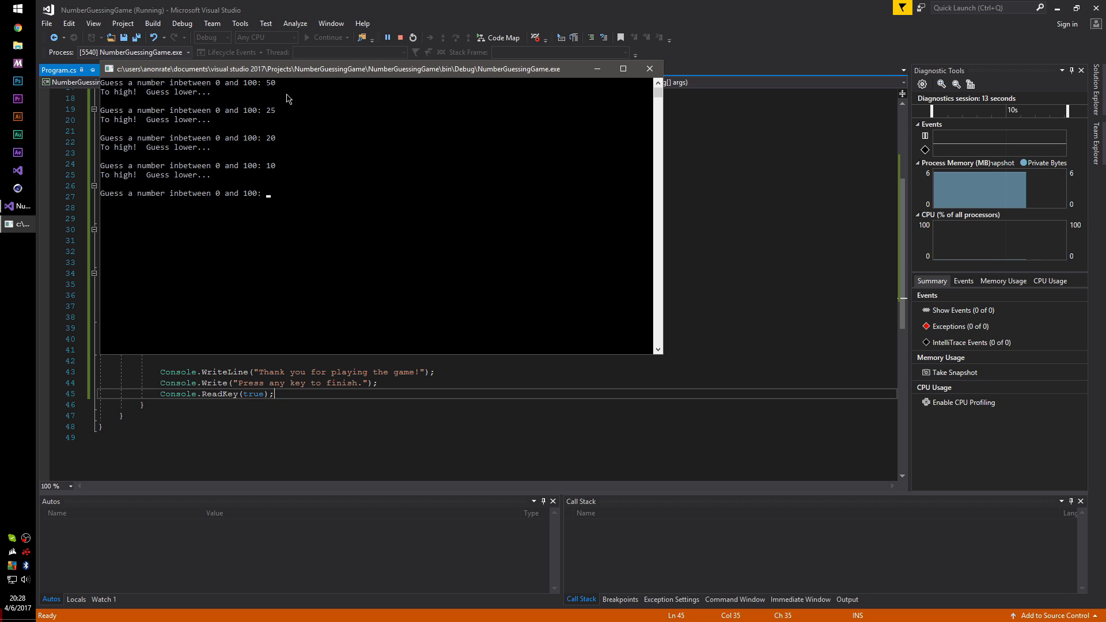
text(5)
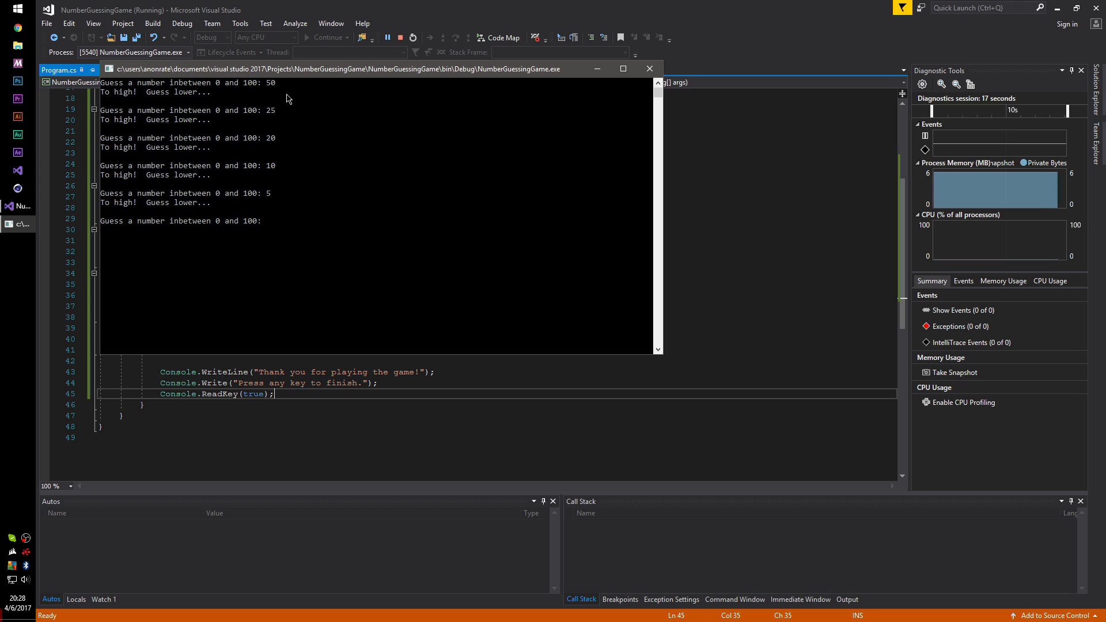
text(3)
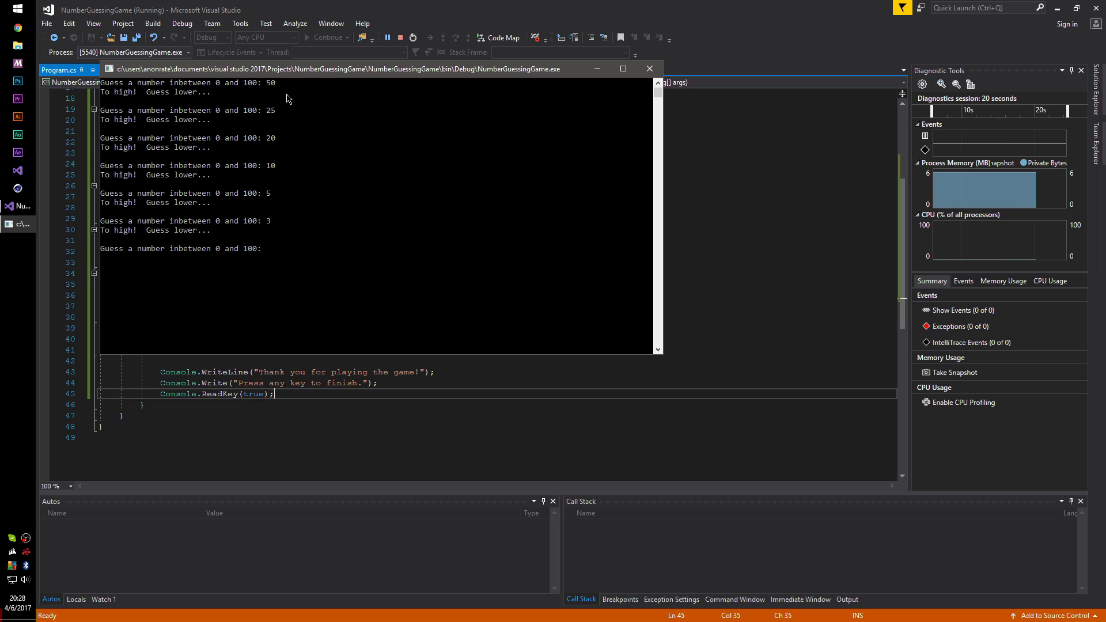
text(1)
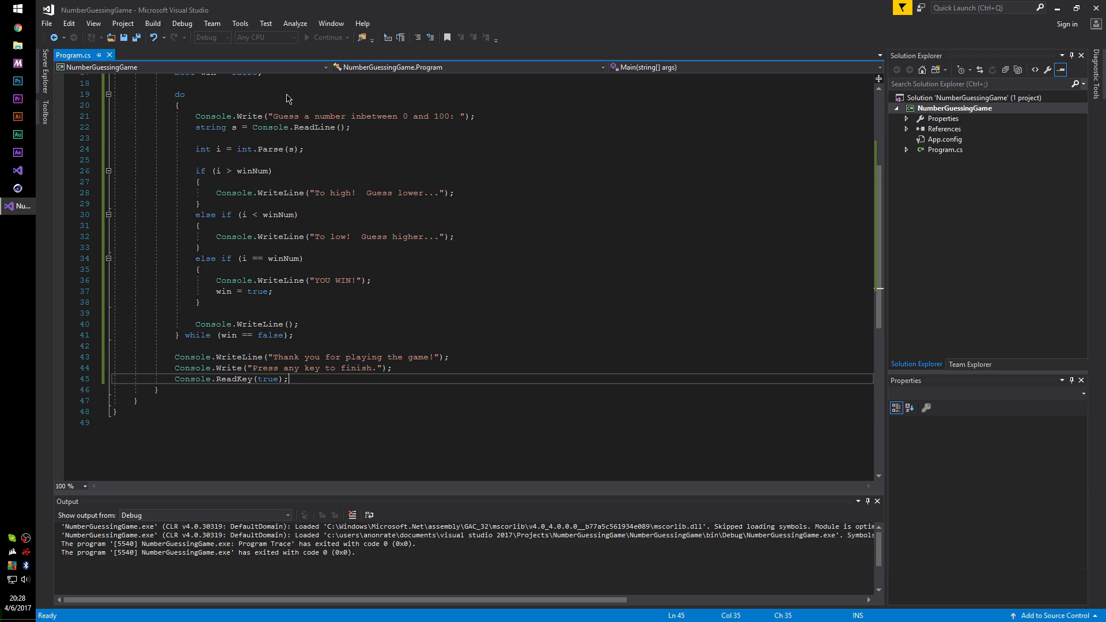
click(326, 36)
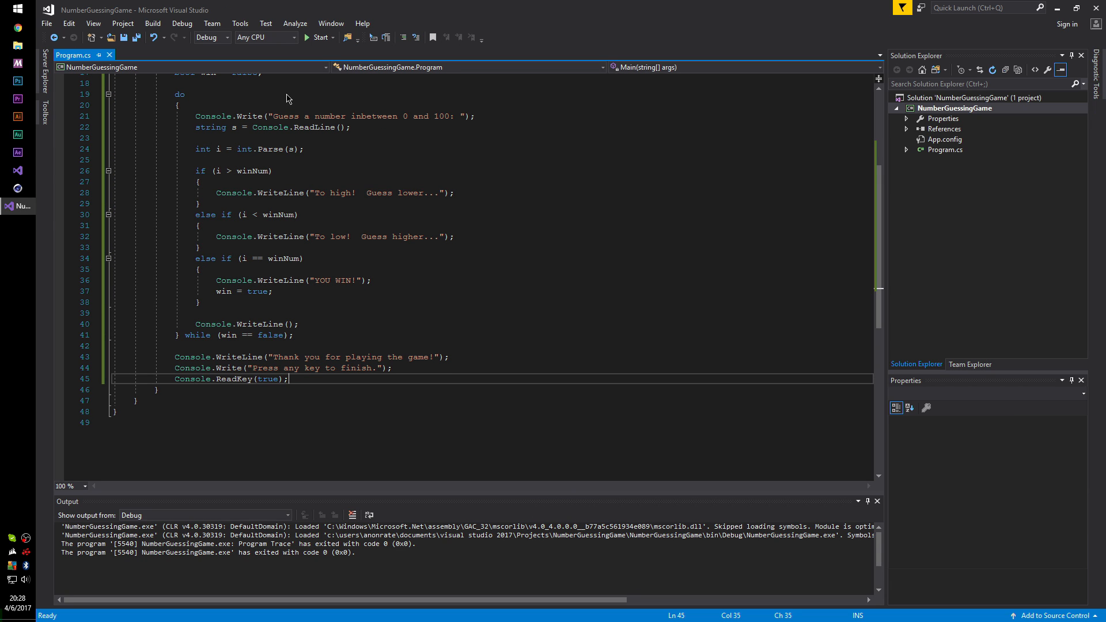
mouse_move(365, 253)
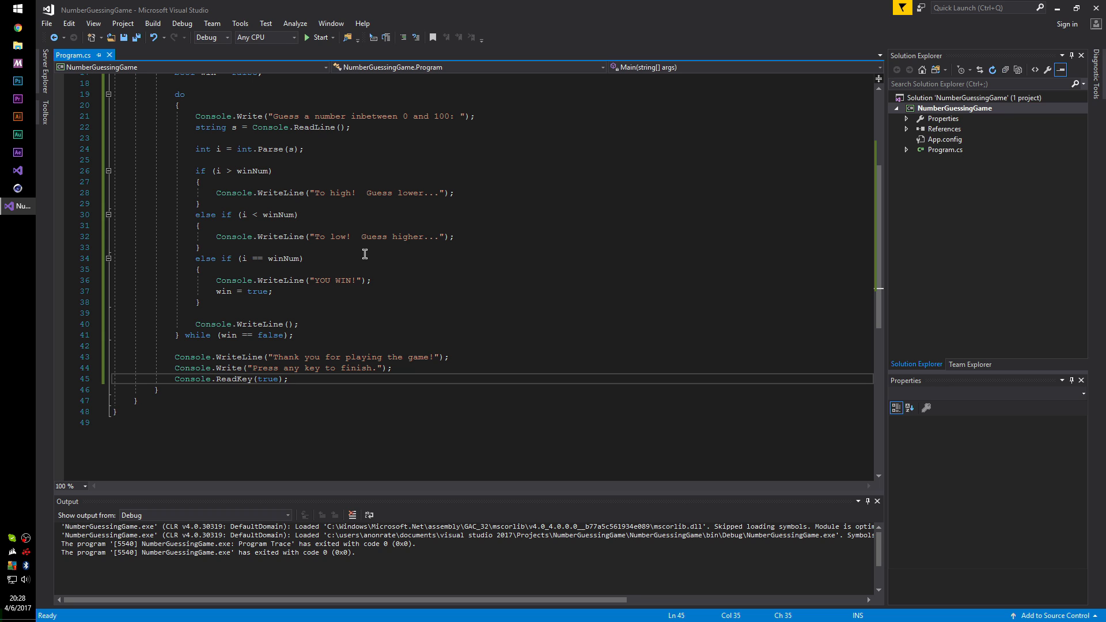
mouse_move(660, 193)
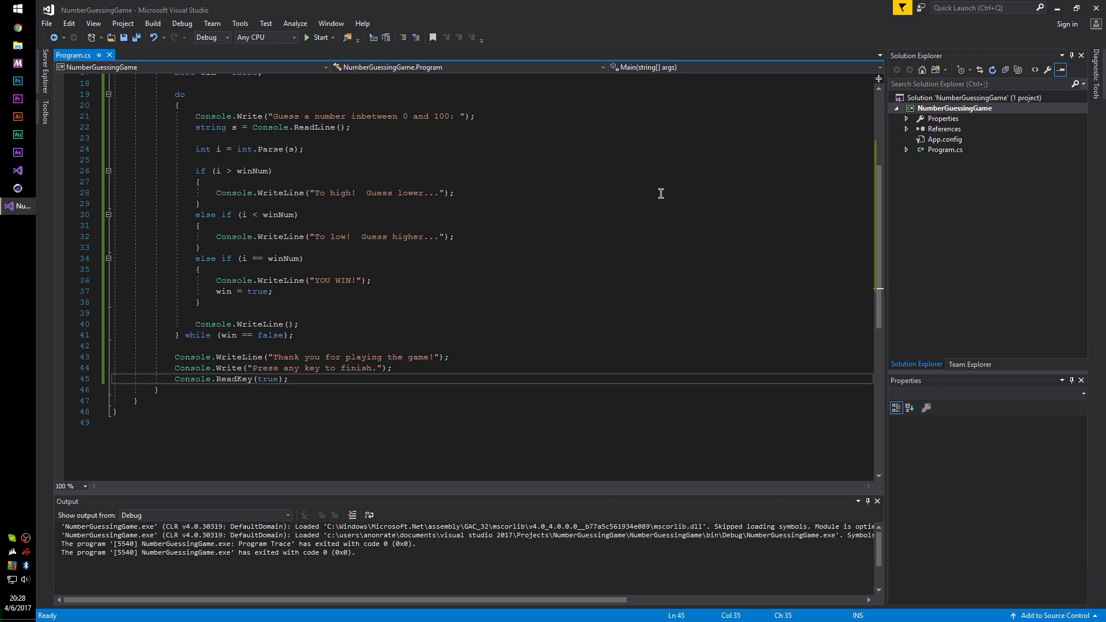
mouse_move(394, 312)
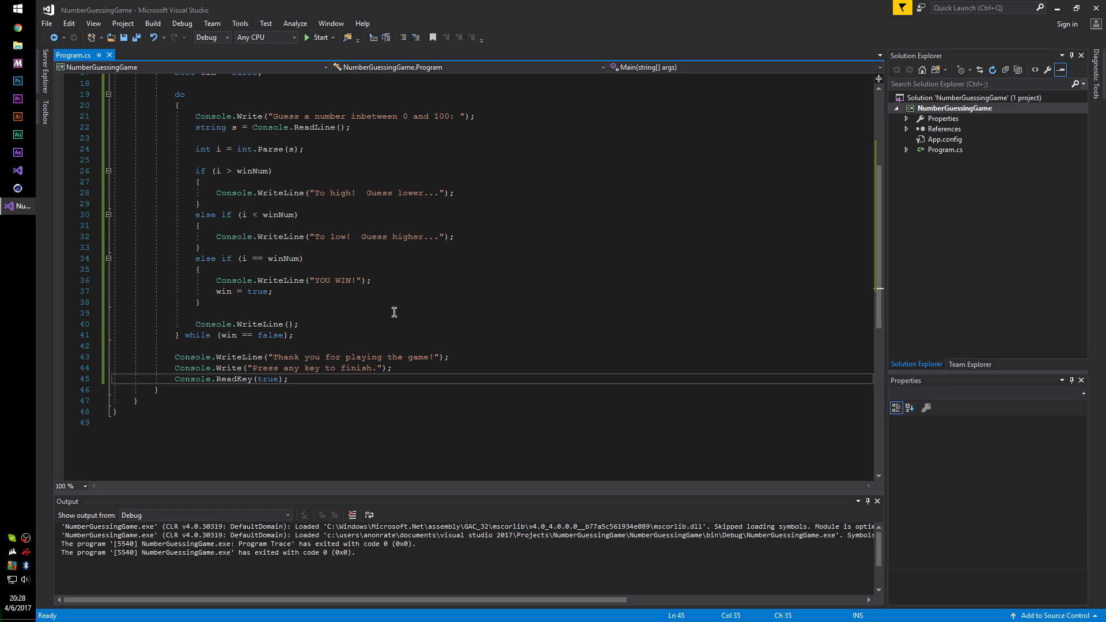
scroll(up, 3)
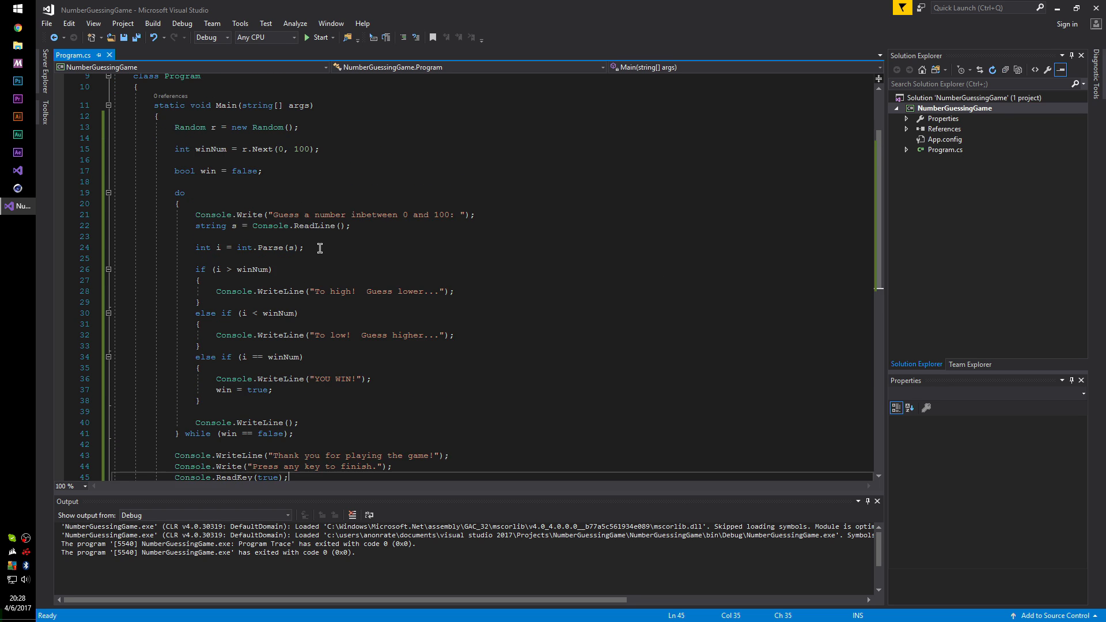